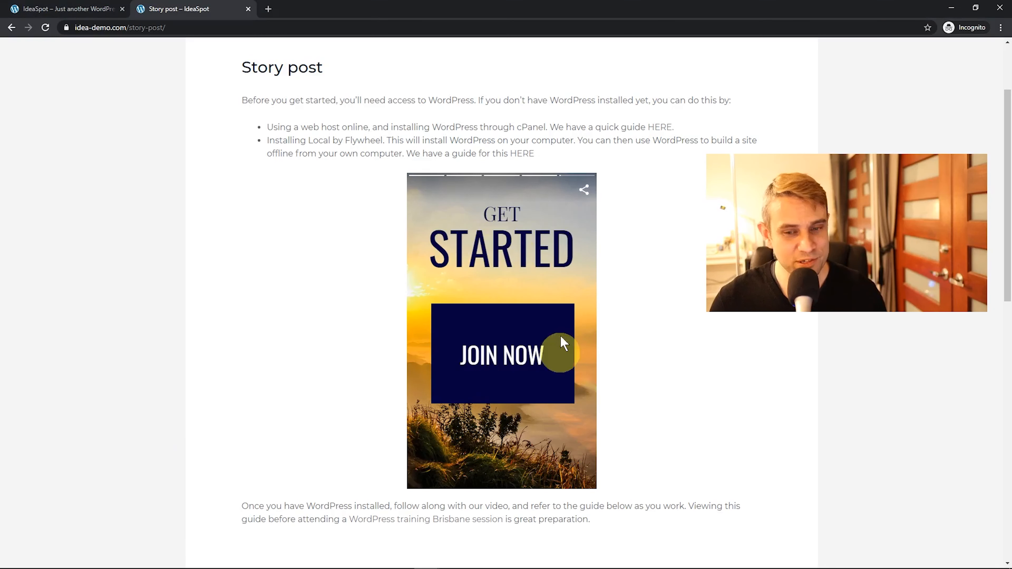
mouse_move(482, 210)
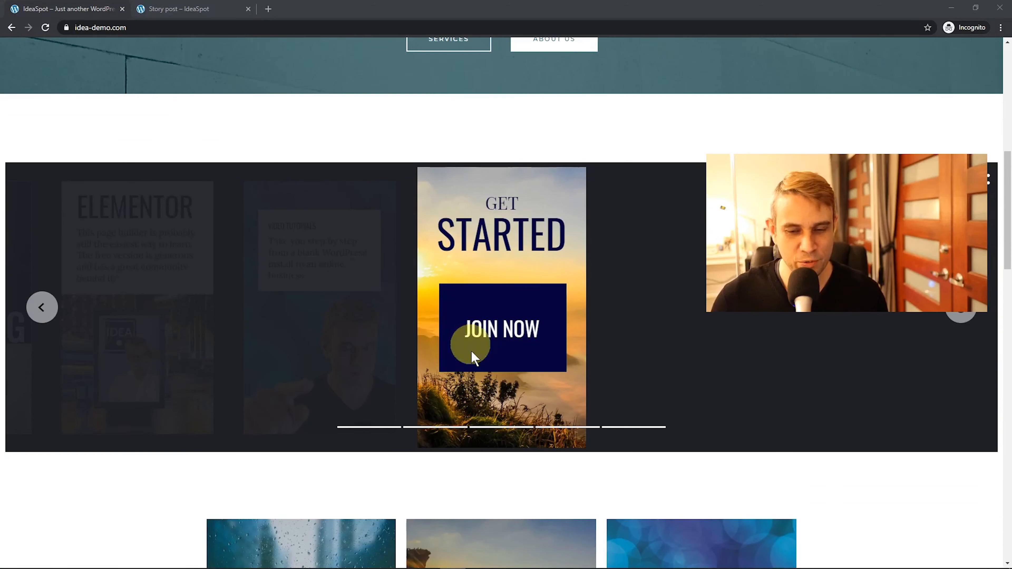
mouse_move(270, 335)
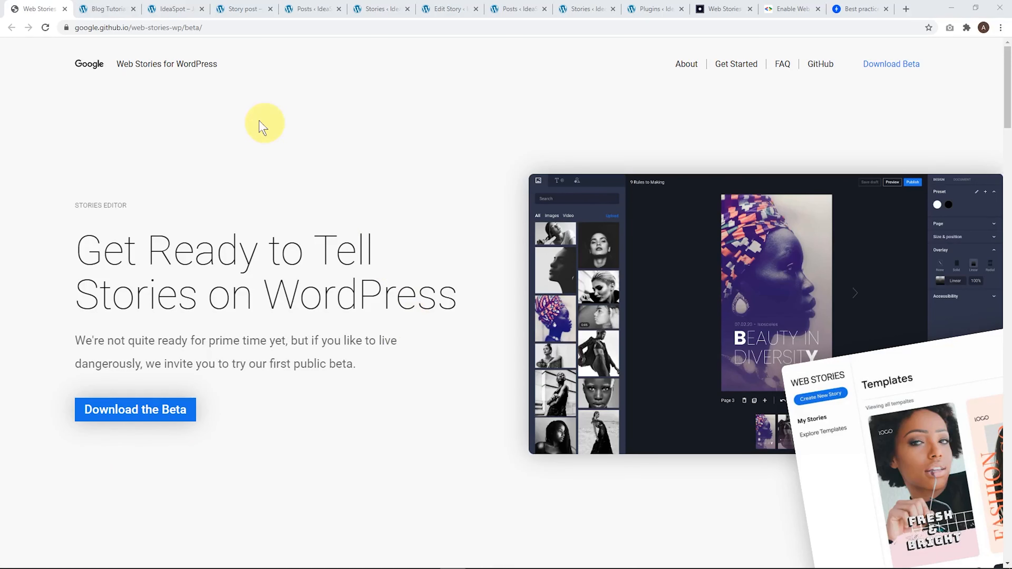
mouse_move(96, 60)
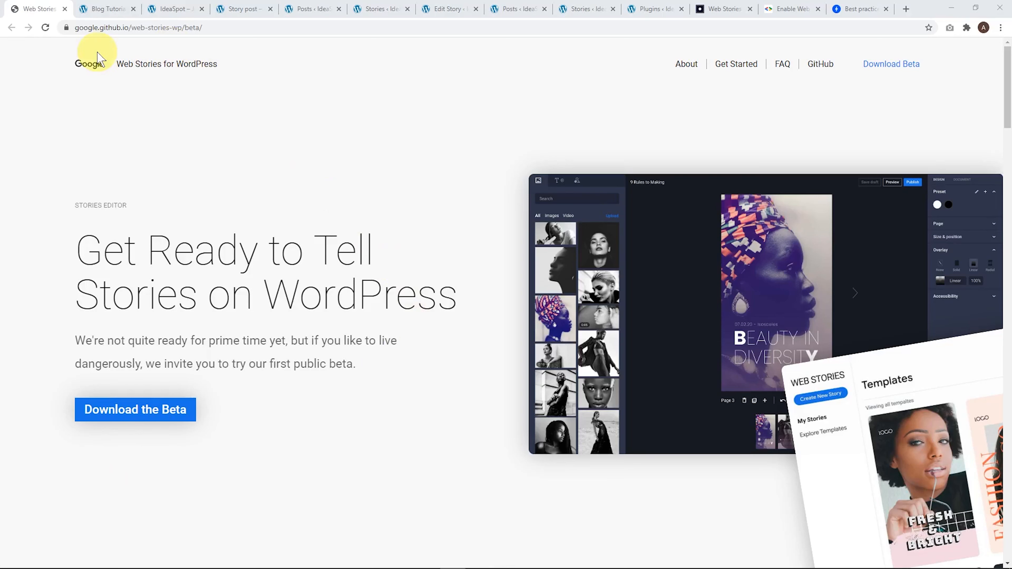
mouse_move(114, 56)
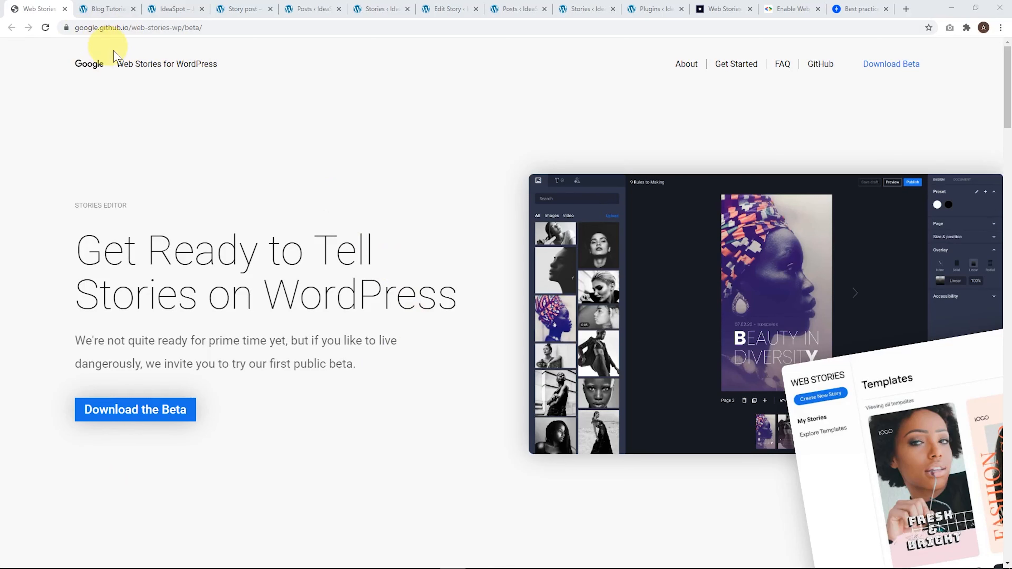
mouse_move(116, 423)
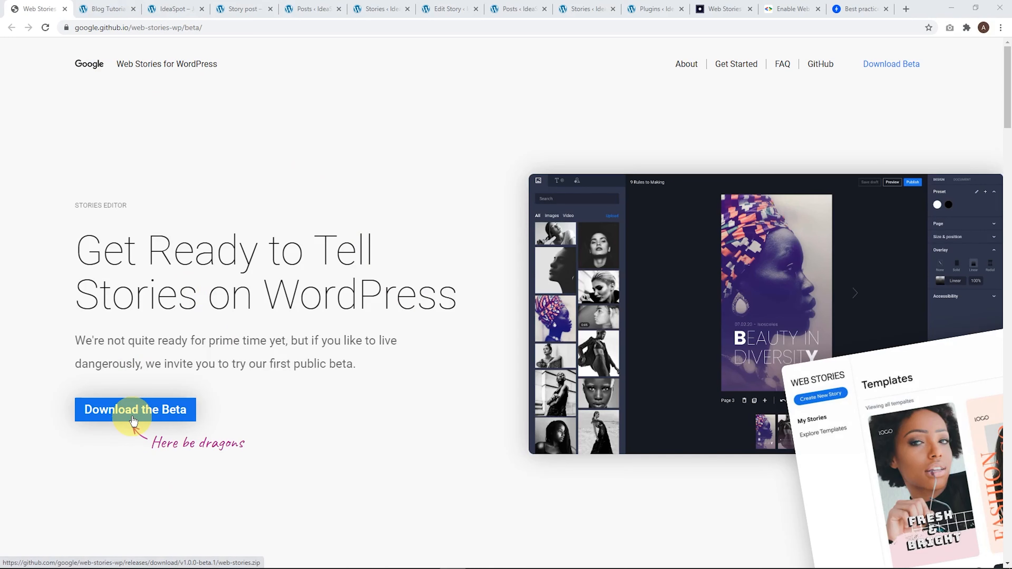
- Download the Web Stories beta plugin as web-stories.zip
left_click(129, 417)
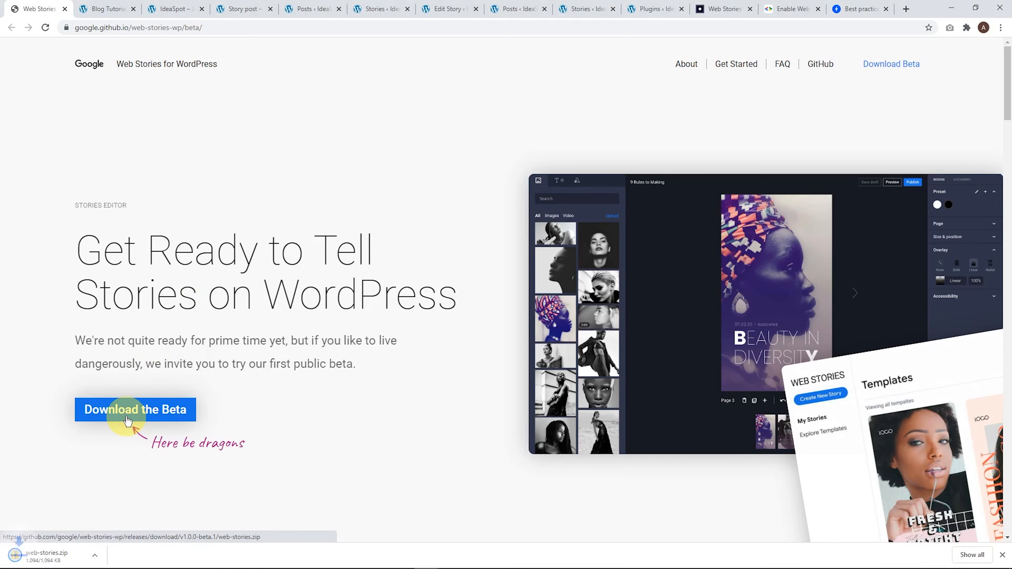
- Upload web-stories.zip through Plugins > Add New > Upload Plugin
left_click(242, 9)
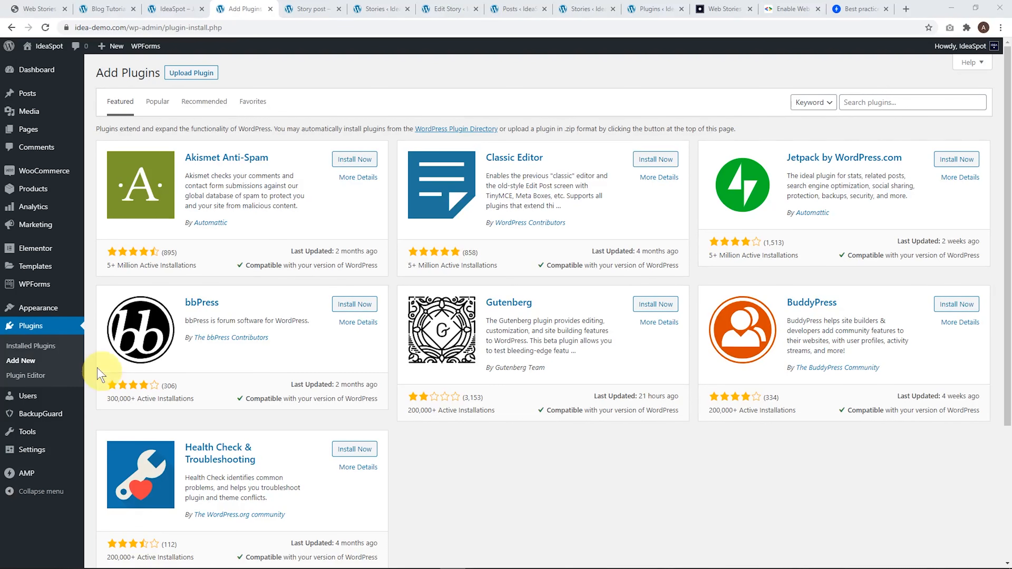
left_click(191, 73)
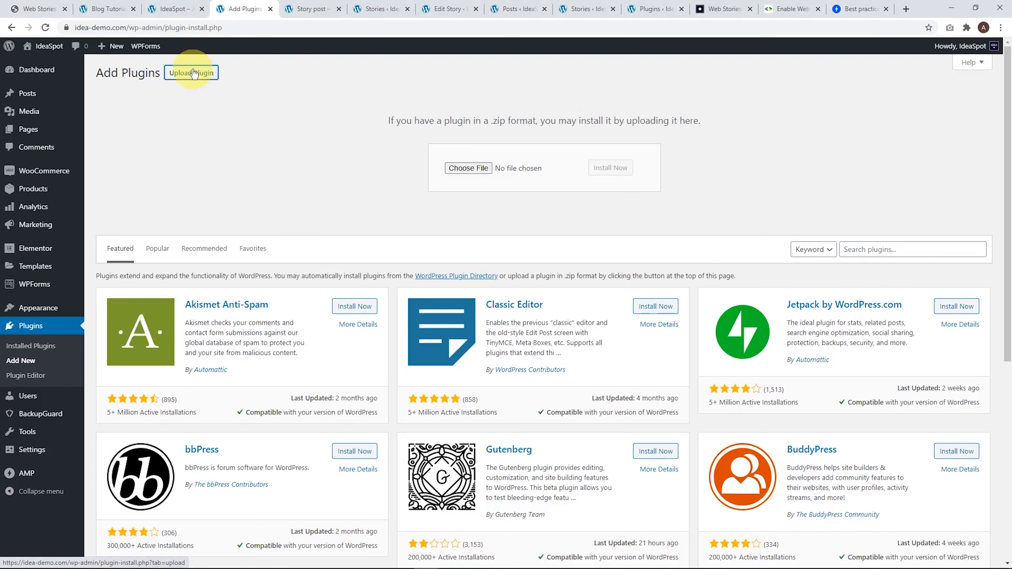
left_click(468, 168)
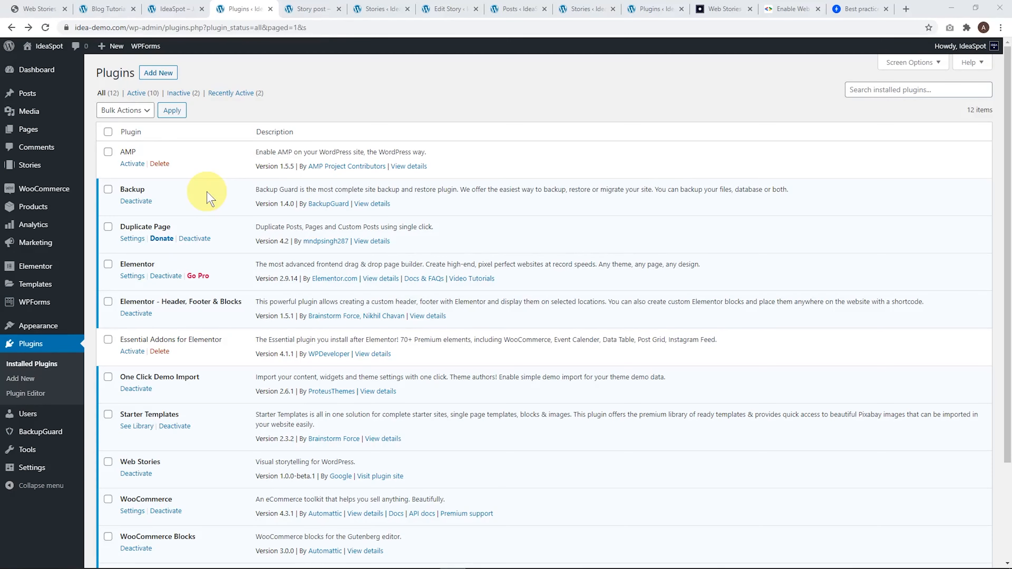
mouse_move(30, 165)
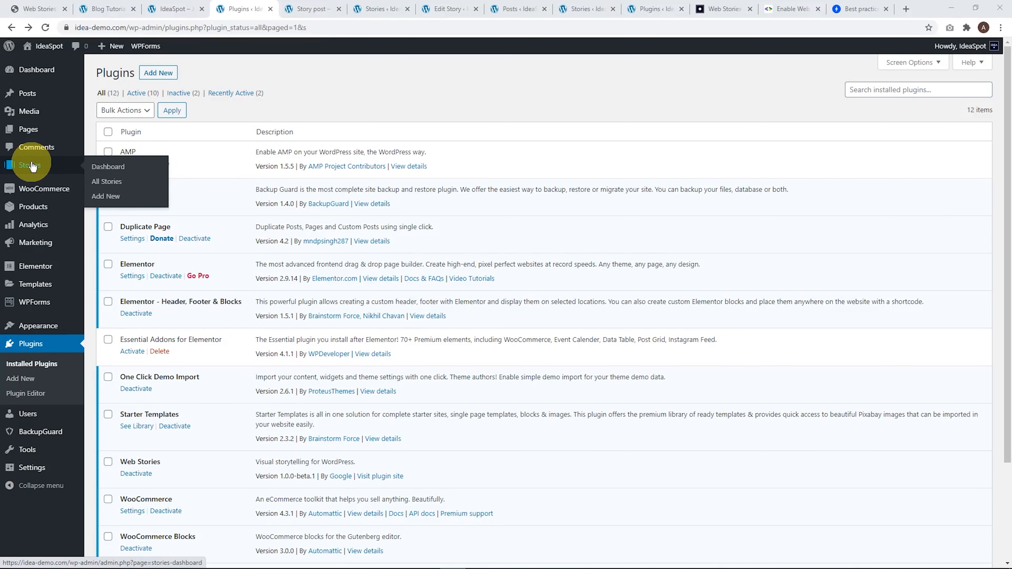
- Reach the Web Stories dashboard's template gallery and pick the Experience Thailand template
left_click(107, 166)
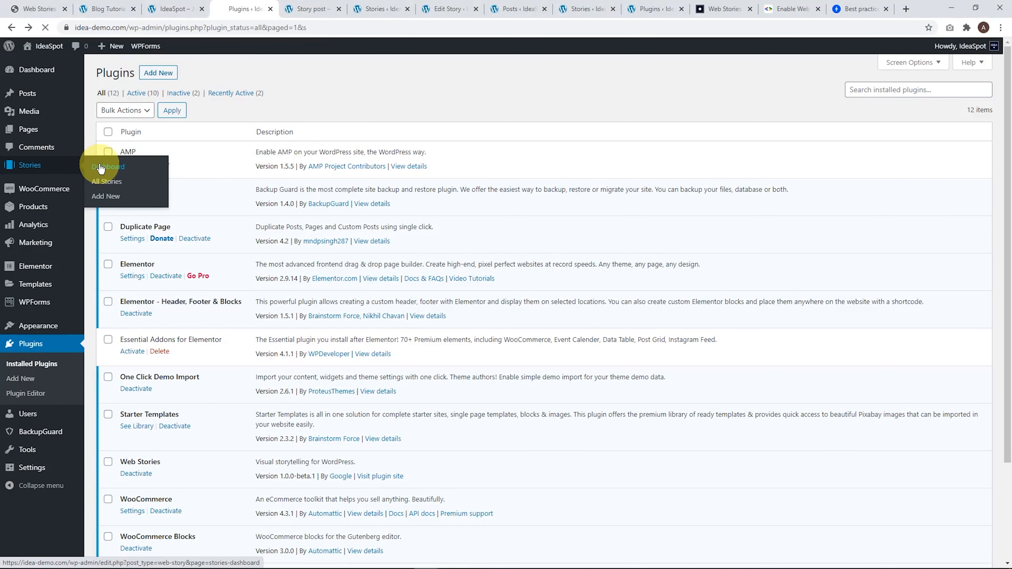
left_click(109, 166)
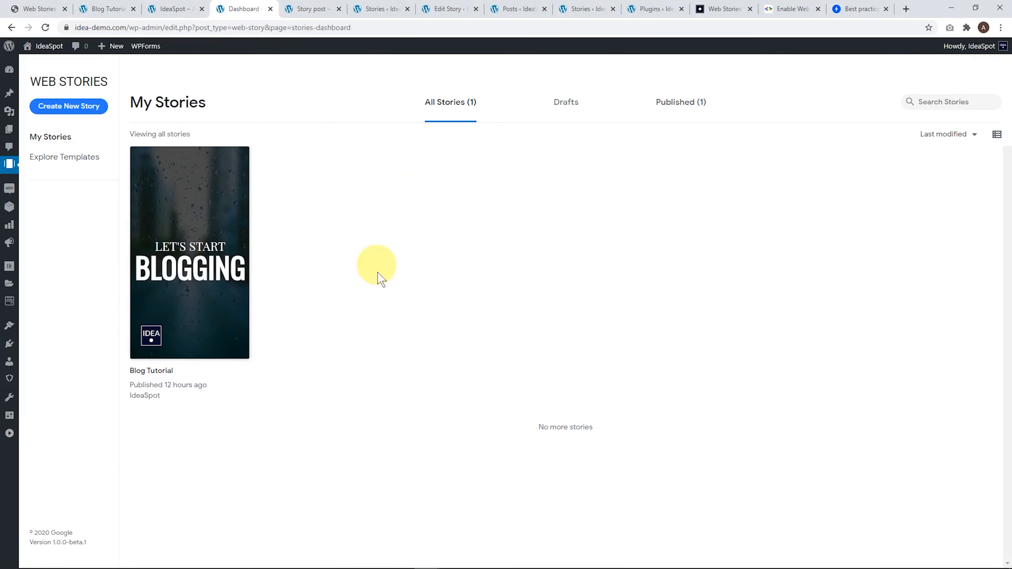
mouse_move(219, 261)
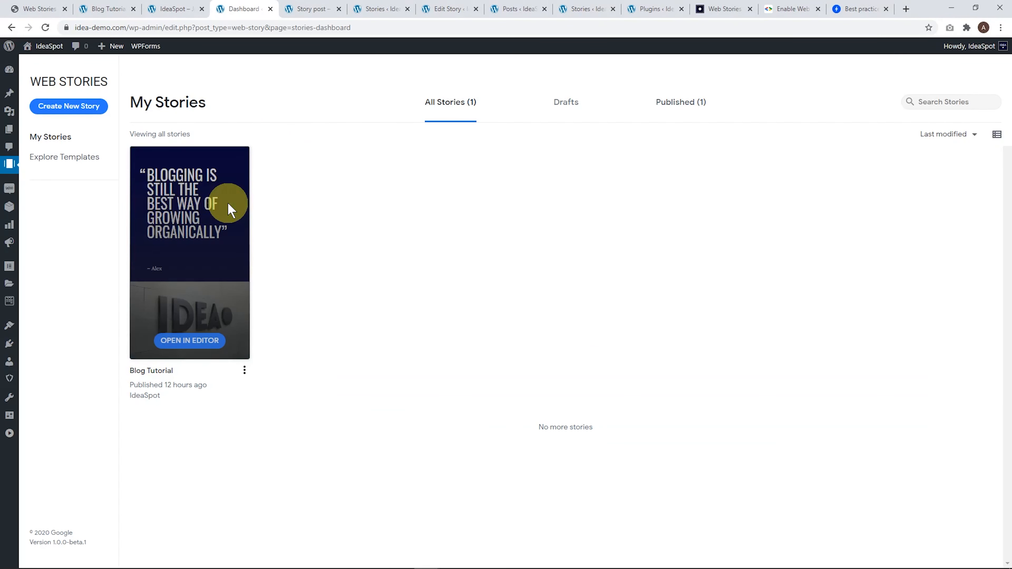
left_click(64, 157)
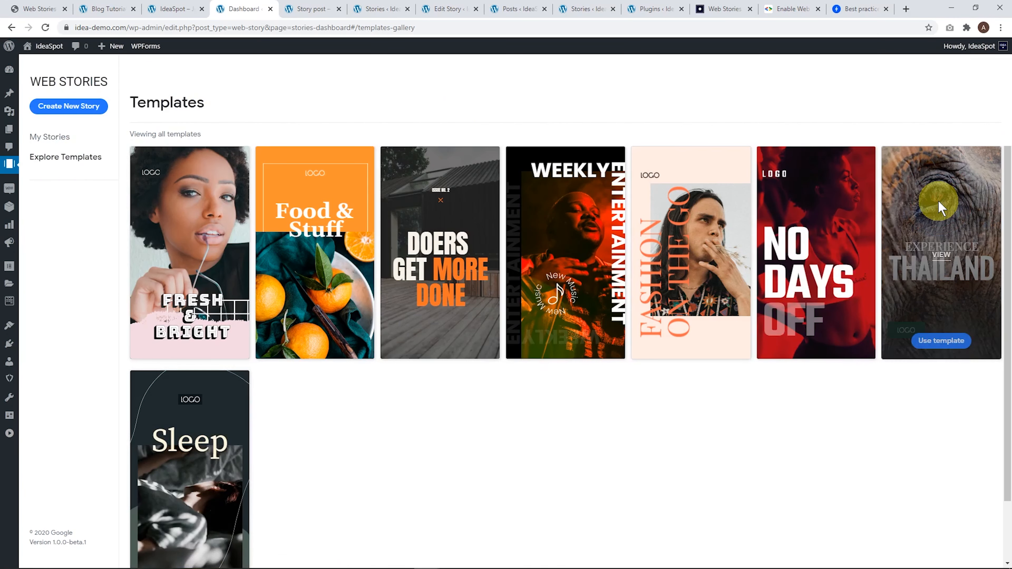
left_click(942, 340)
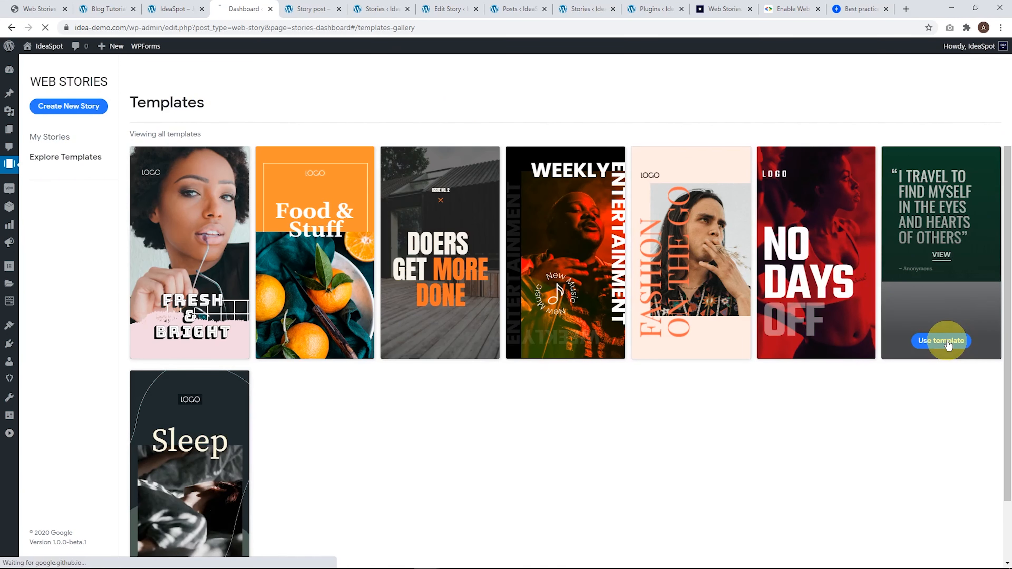
- Start a story from Experience Thailand and darken its raindrop background with a Solid overlay
left_click(942, 340)
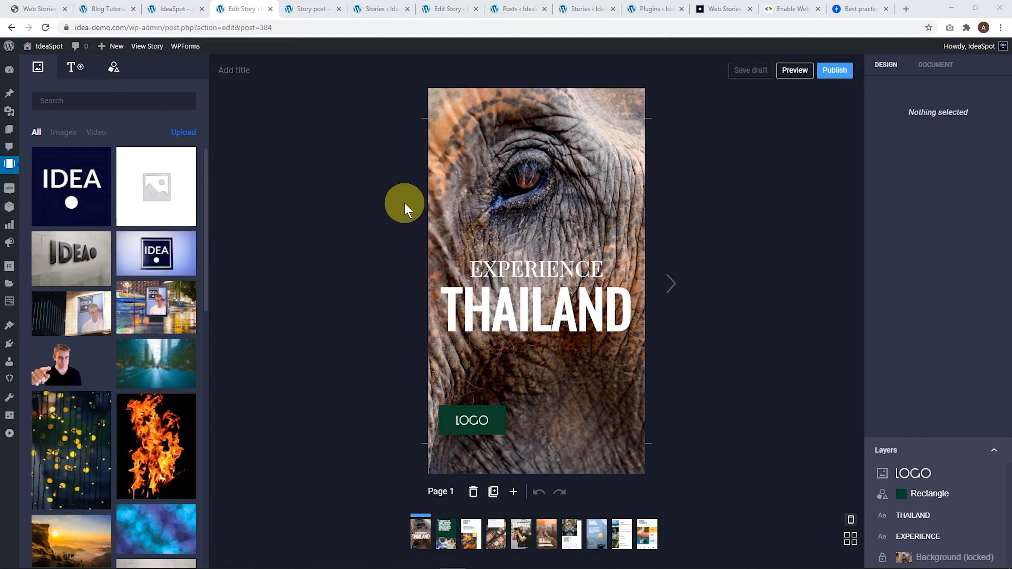
mouse_move(39, 68)
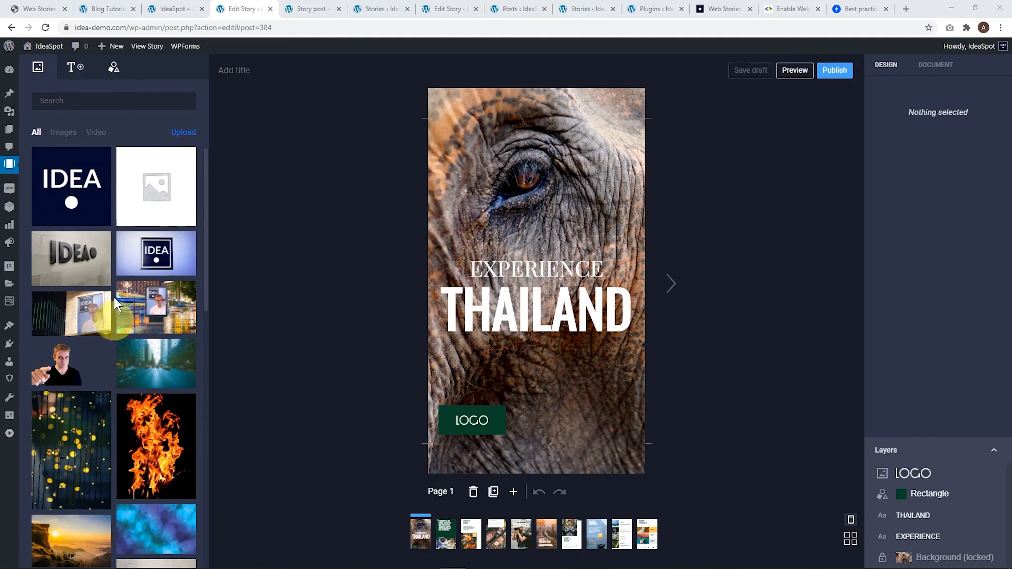
mouse_move(164, 447)
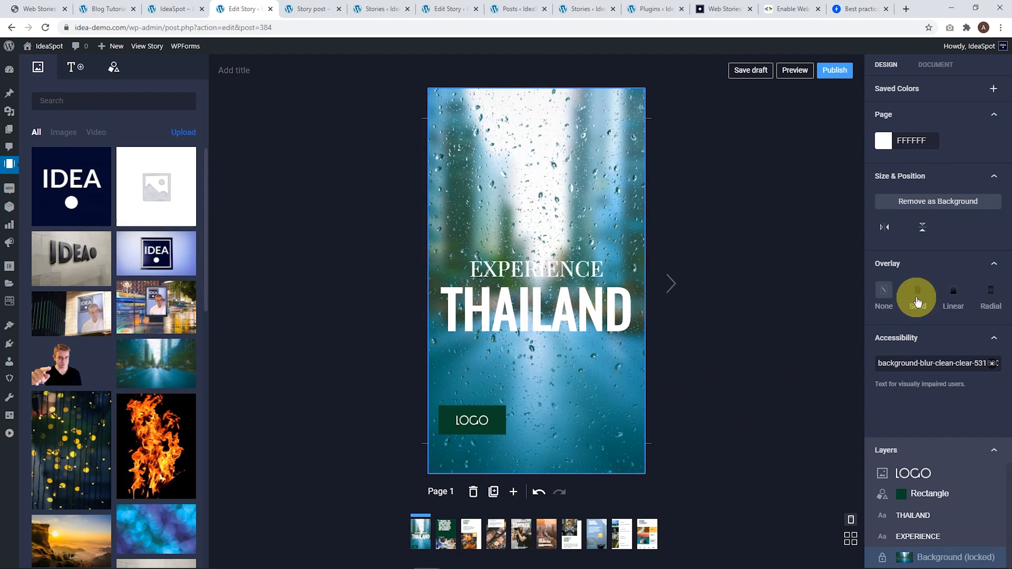
left_click(917, 292)
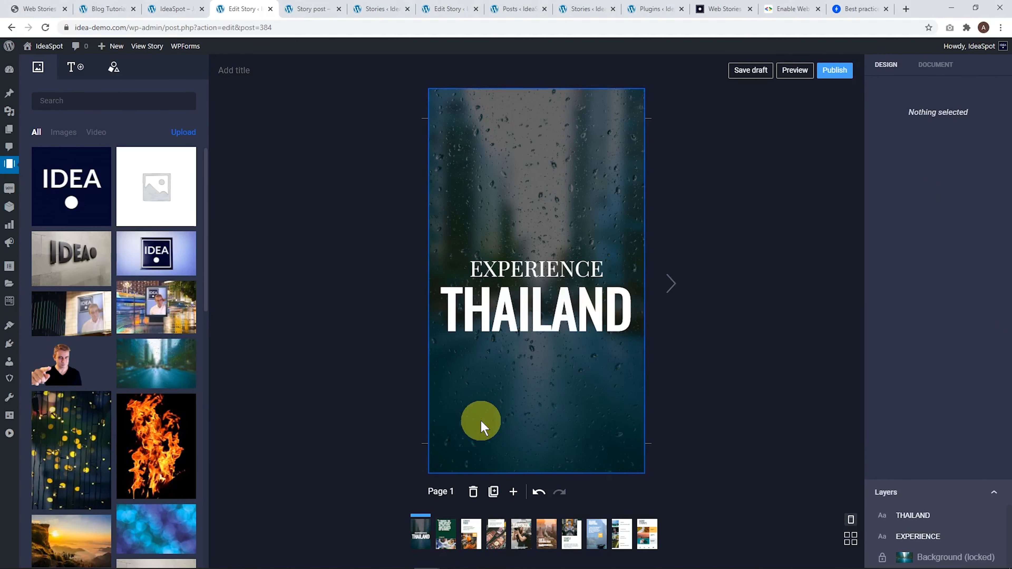
- Place the IDEA logo in the page's lower-left and shrink it to about 87 px
left_click_drag(71, 186, 498, 410)
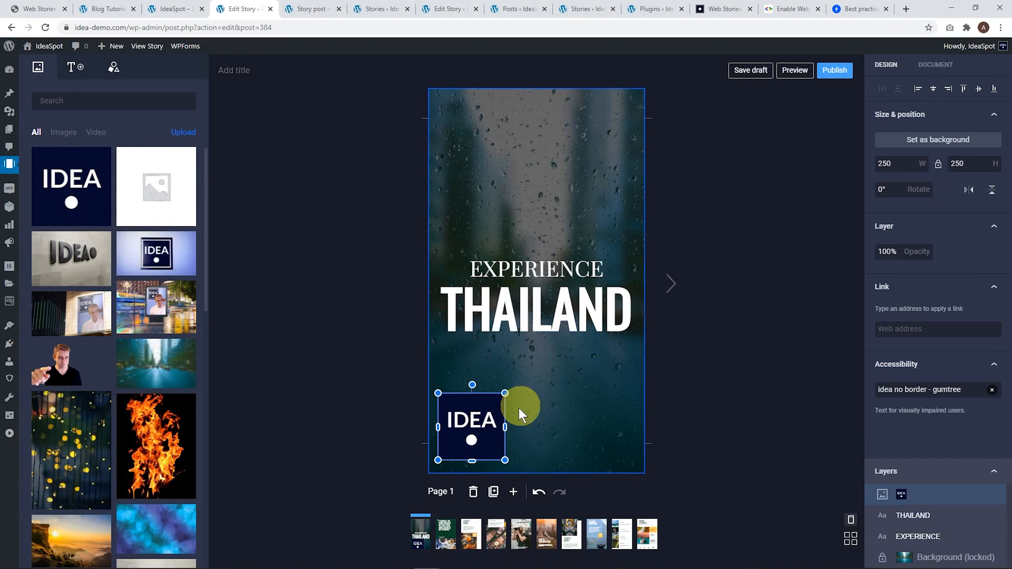
left_click_drag(507, 392, 481, 439)
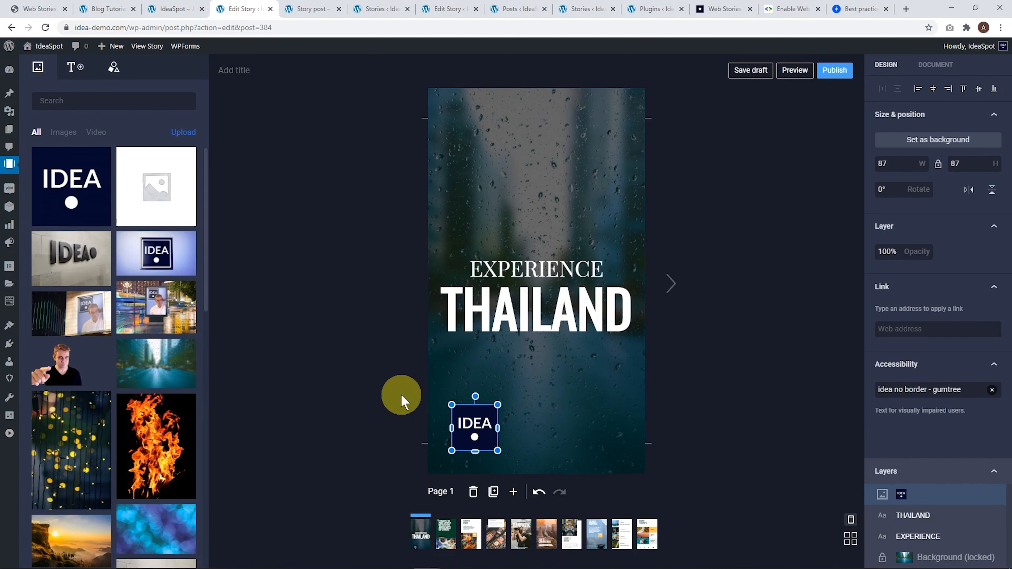
left_click(563, 309)
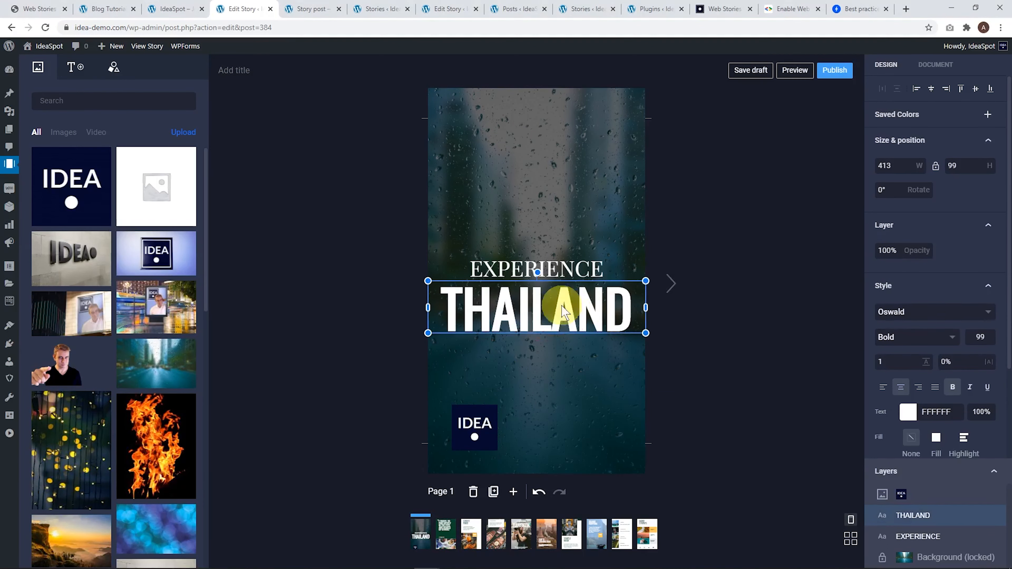
- Change the THAILAND heading to WORDPRESS at font size 80 so it fits one line
double_click(565, 311)
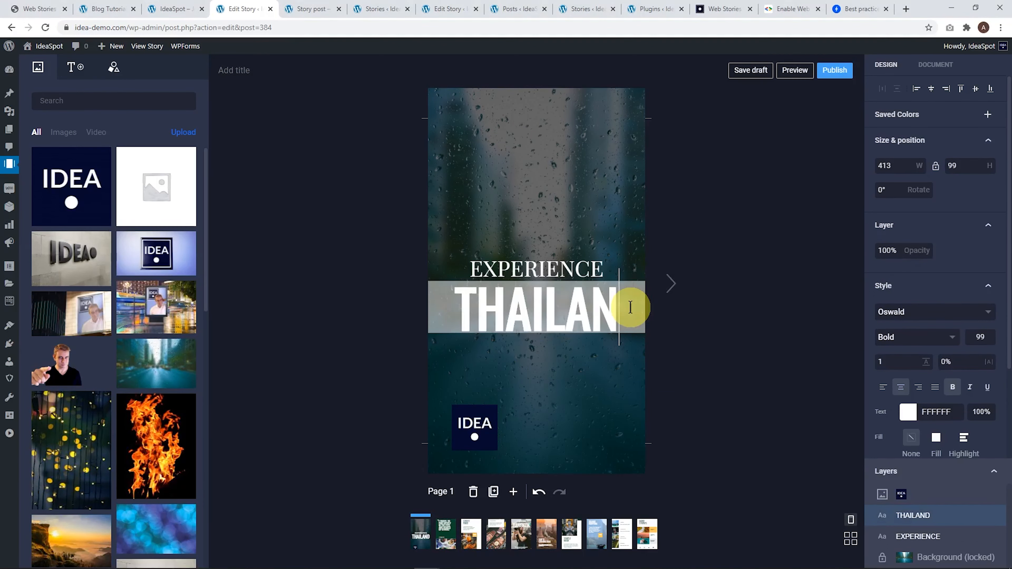
type("wpr")
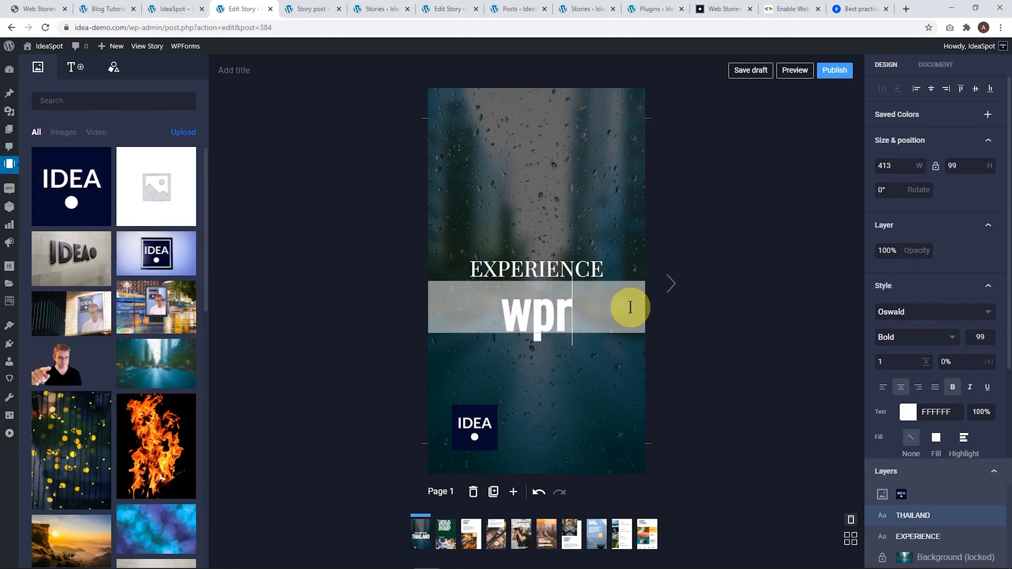
type("WORDPRESS")
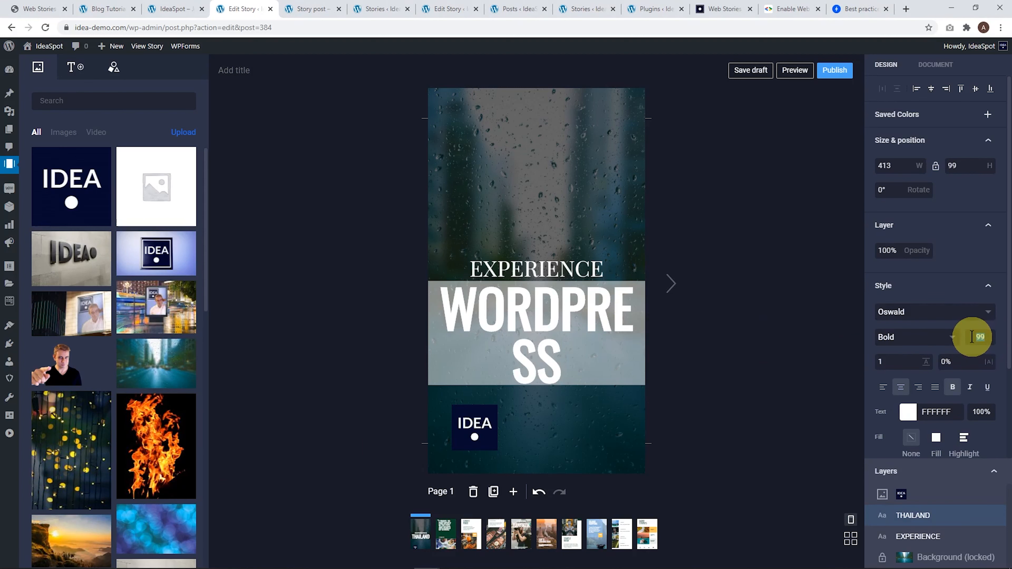
type("70")
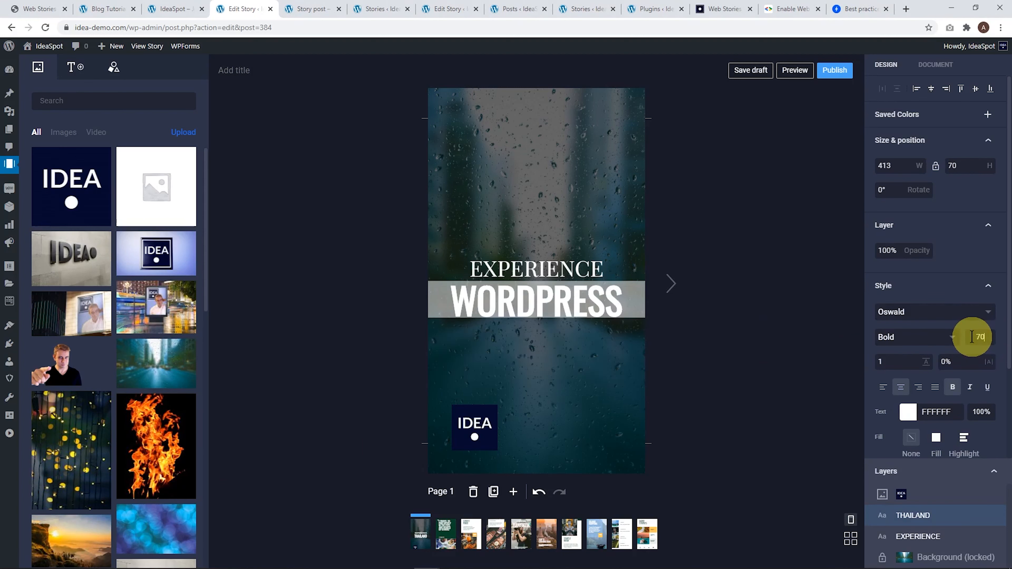
type("80")
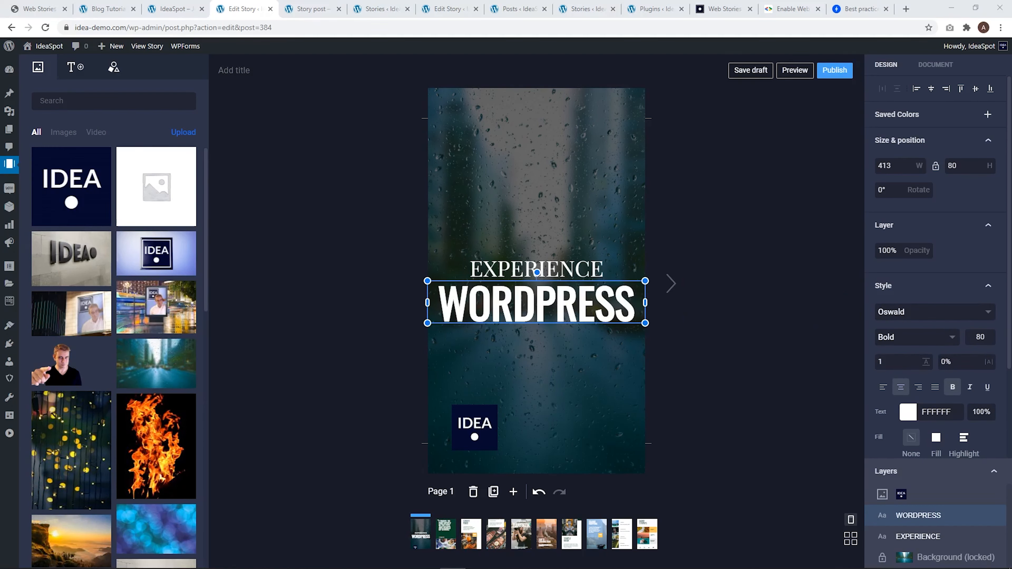
- Add a square shape and stretch it into a wide banner over the headline
left_click(114, 67)
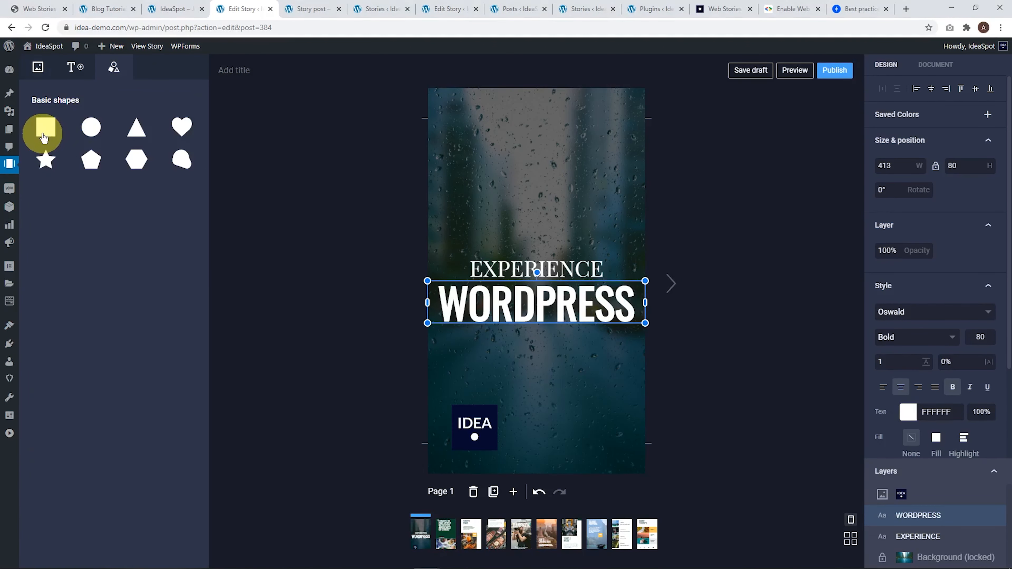
left_click(45, 130)
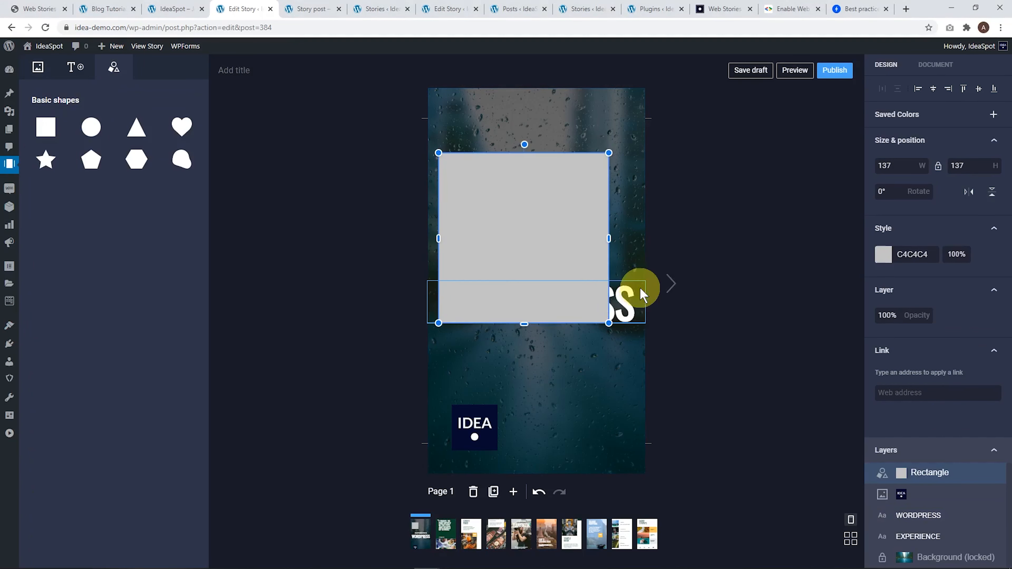
left_click_drag(608, 324, 637, 261)
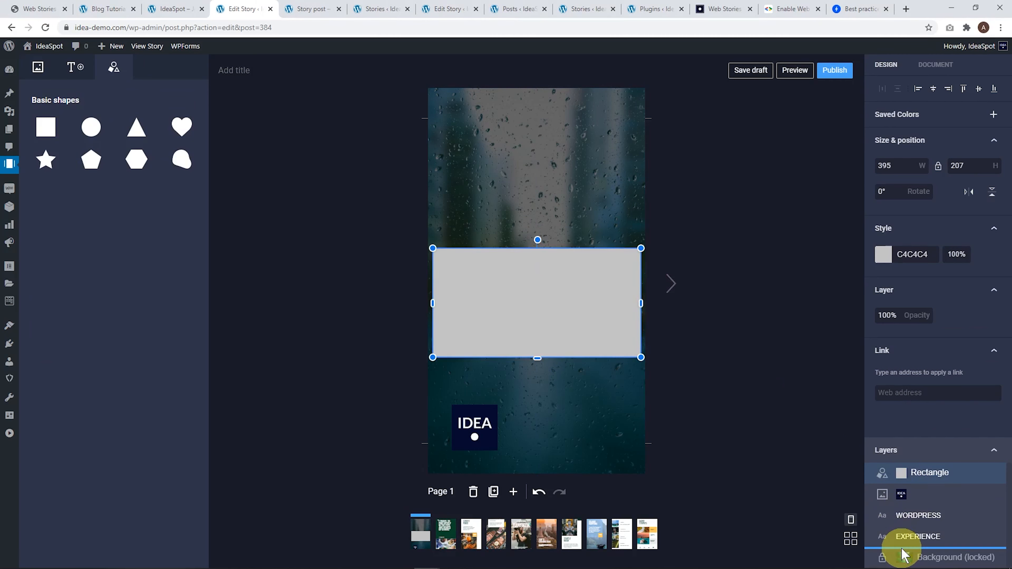
- Send the banner behind the text, fill it with 010E2C navy and align it on the page
left_click(883, 255)
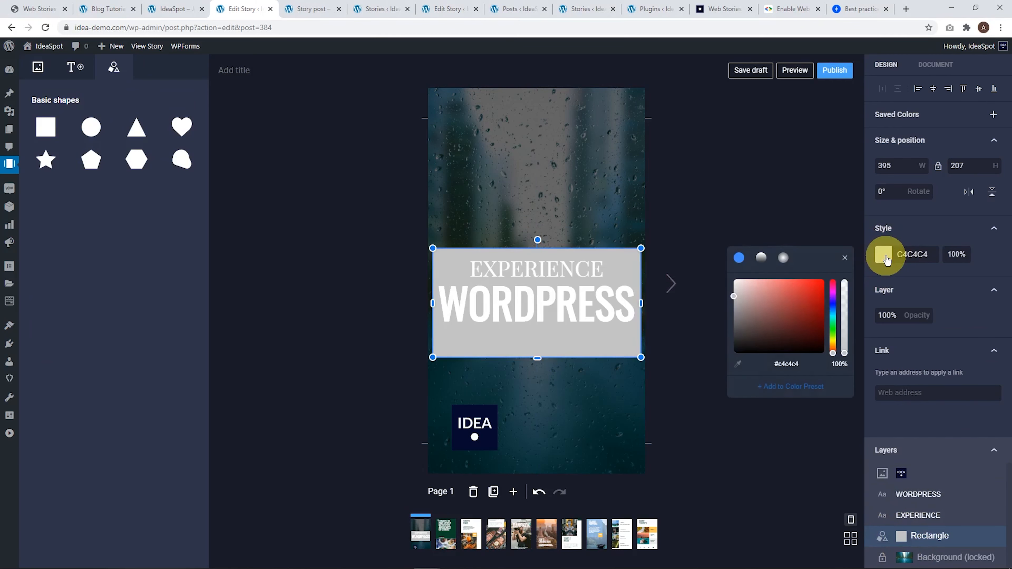
left_click(833, 300)
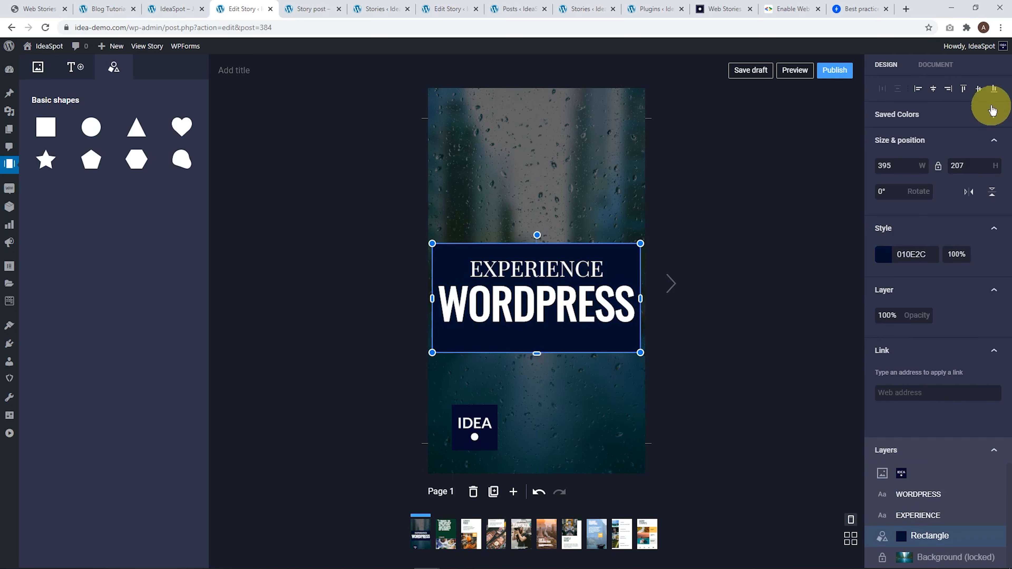
left_click(980, 89)
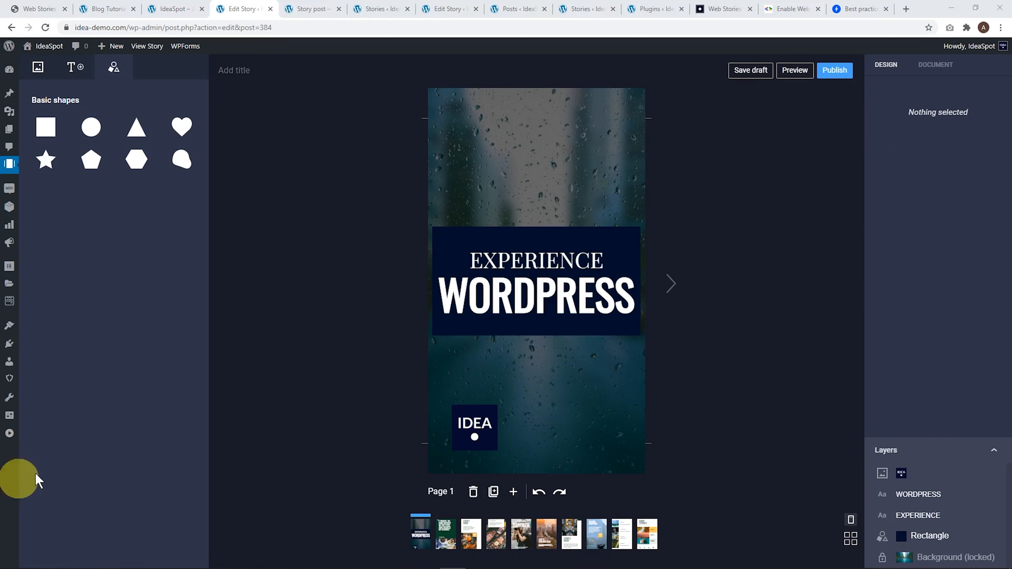
- Place the presenter photo, enlarge it and sit it at the bottom of page one
left_click(38, 68)
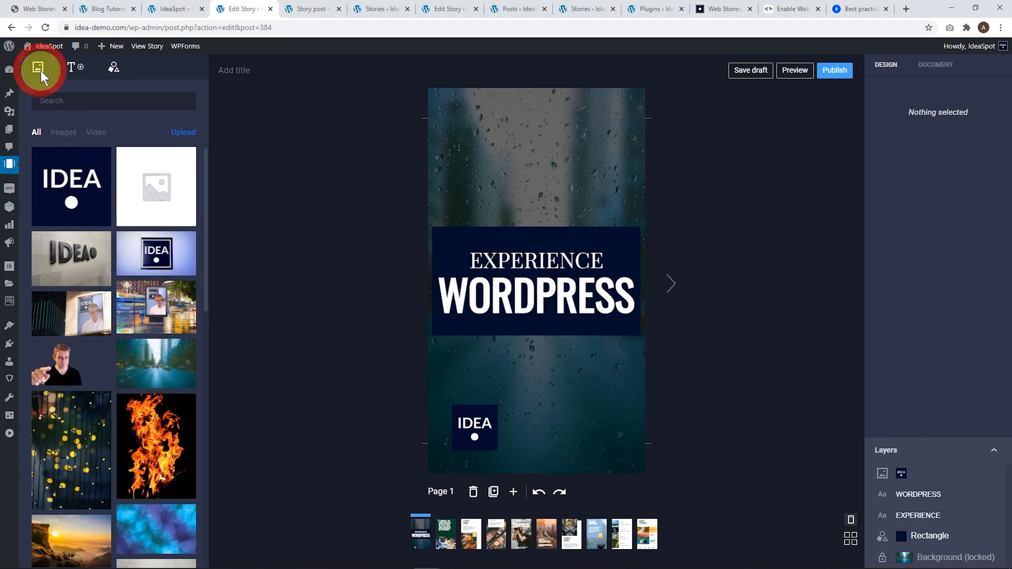
left_click_drag(56, 363, 545, 242)
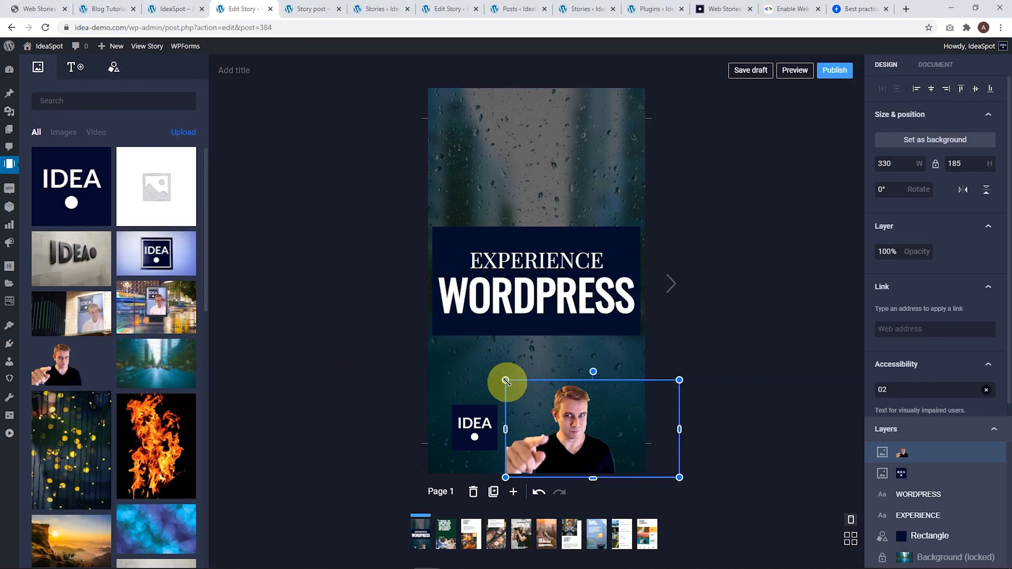
left_click_drag(507, 381, 498, 452)
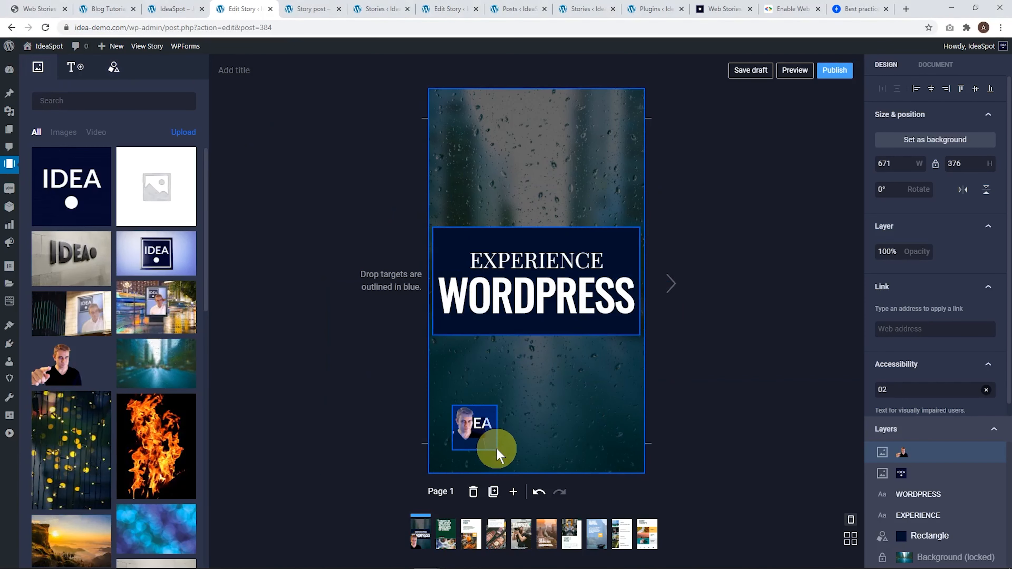
left_click_drag(496, 451, 529, 436)
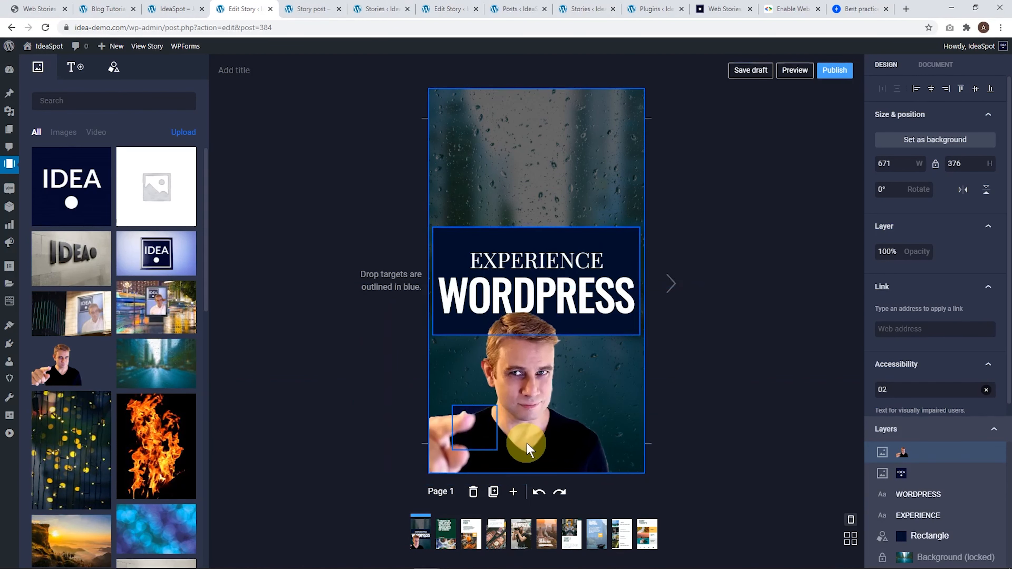
- Move the IDEA logo top-left and raise the headline with its banner higher on the page
left_click(905, 455)
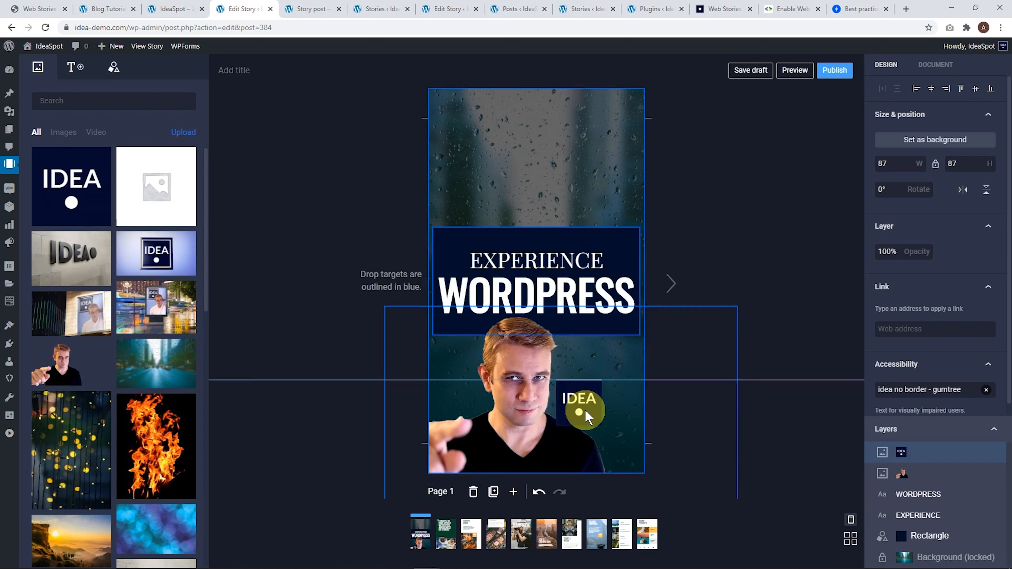
left_click_drag(580, 403, 466, 126)
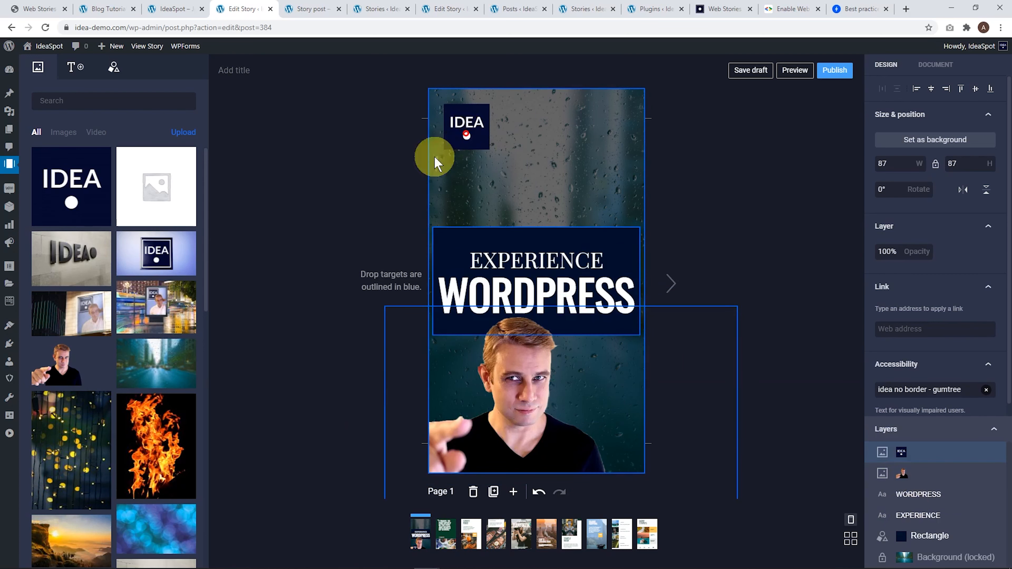
left_click(535, 387)
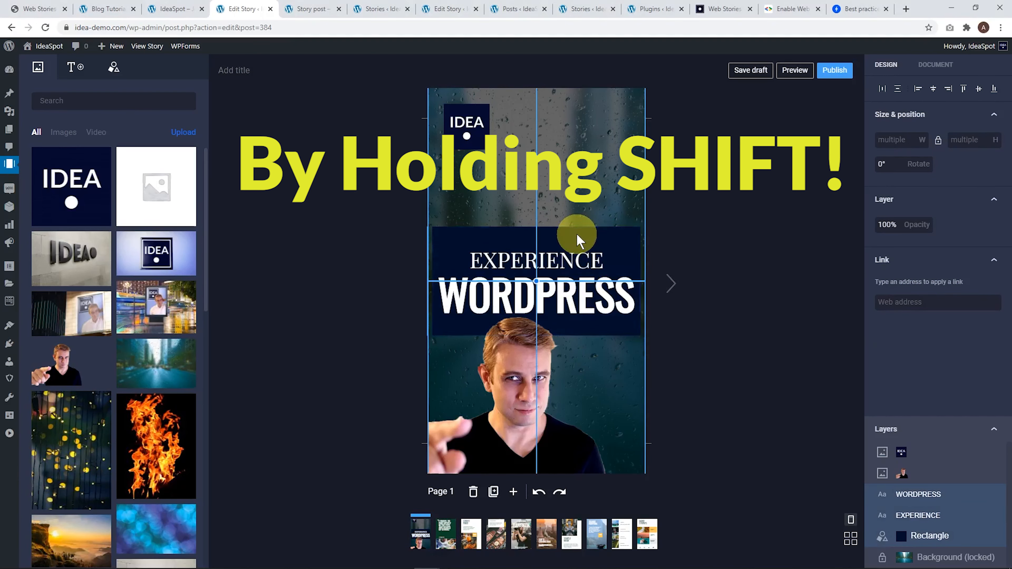
left_click_drag(576, 239, 579, 192)
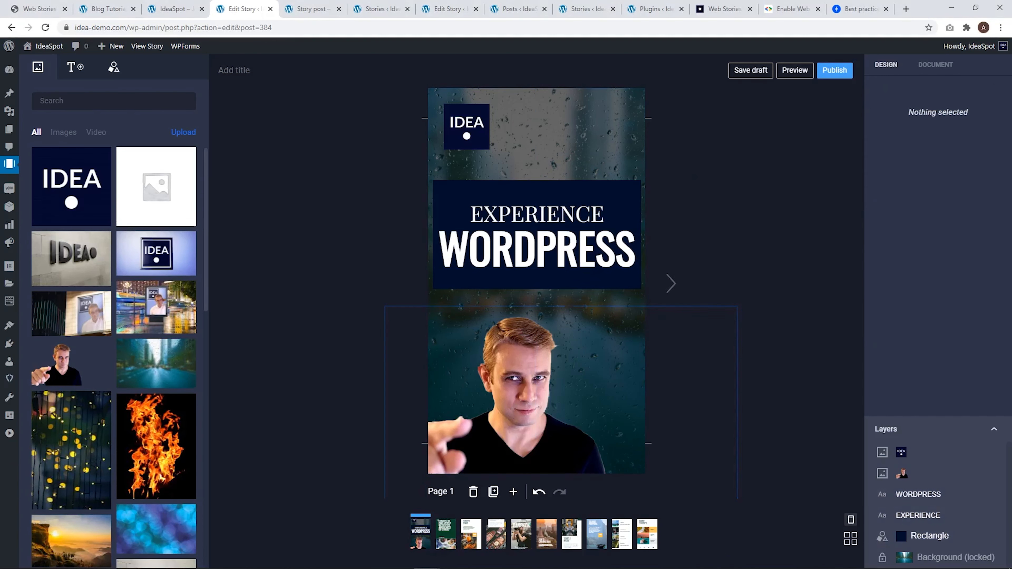
mouse_move(473, 495)
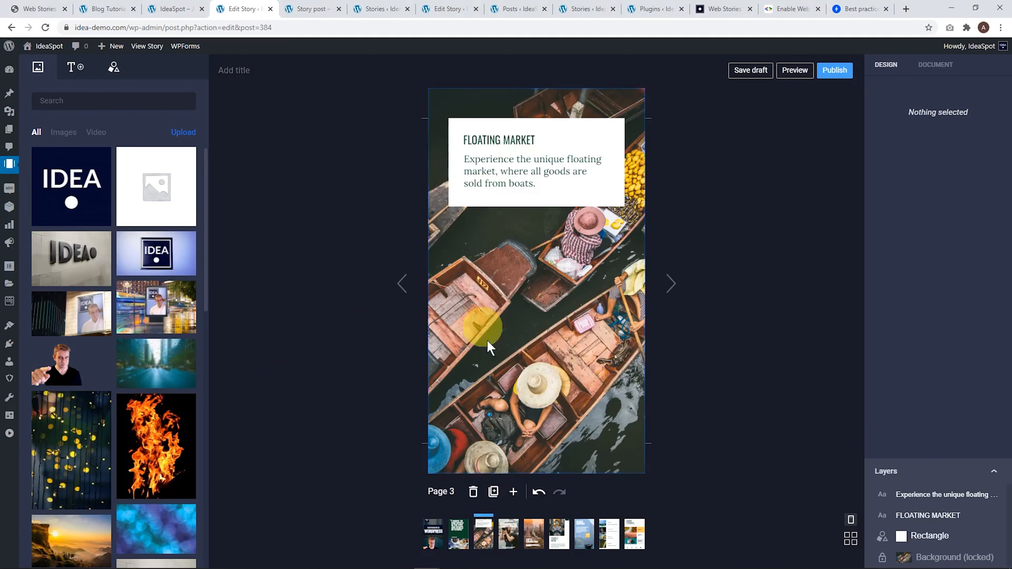
left_click(433, 534)
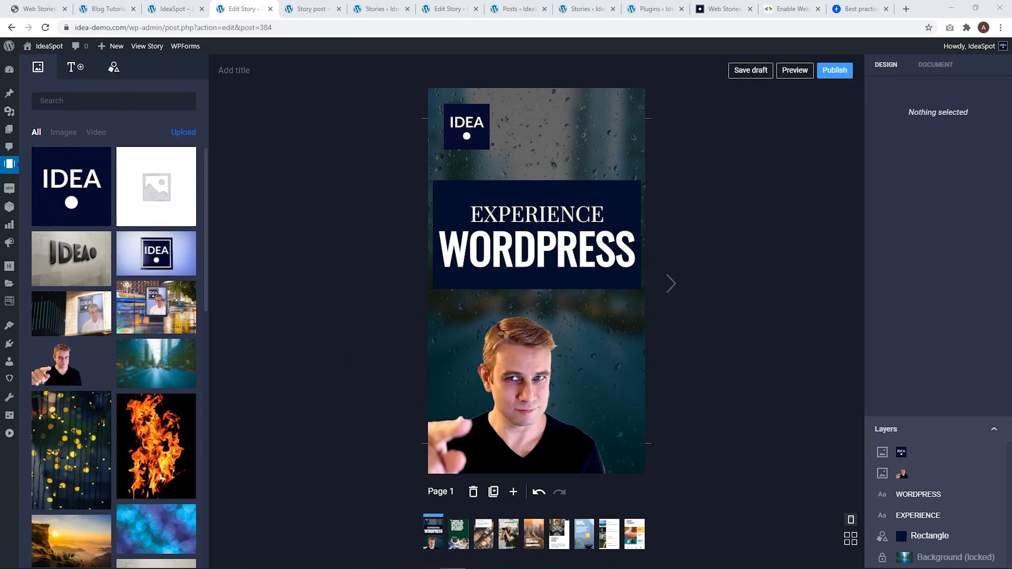
- Set background-blur-clean-clear-531880.jpg from the Media Library as the story's cover image
left_click(936, 65)
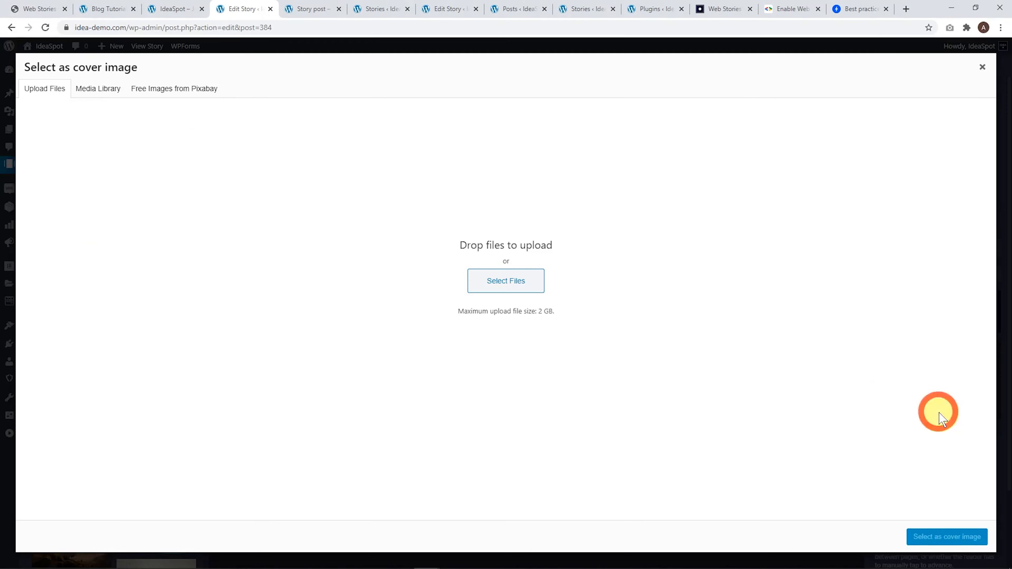
left_click(98, 88)
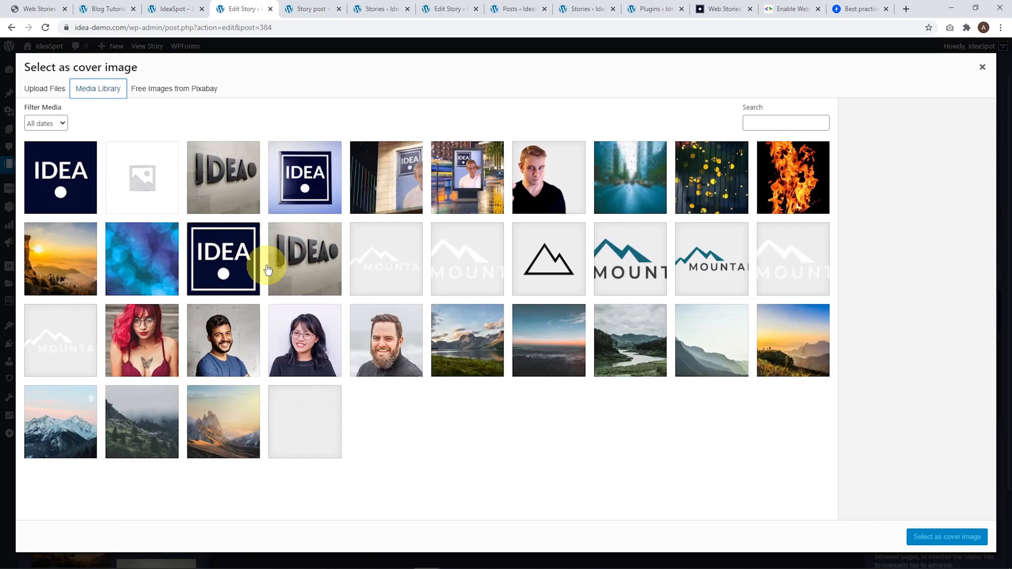
left_click(630, 177)
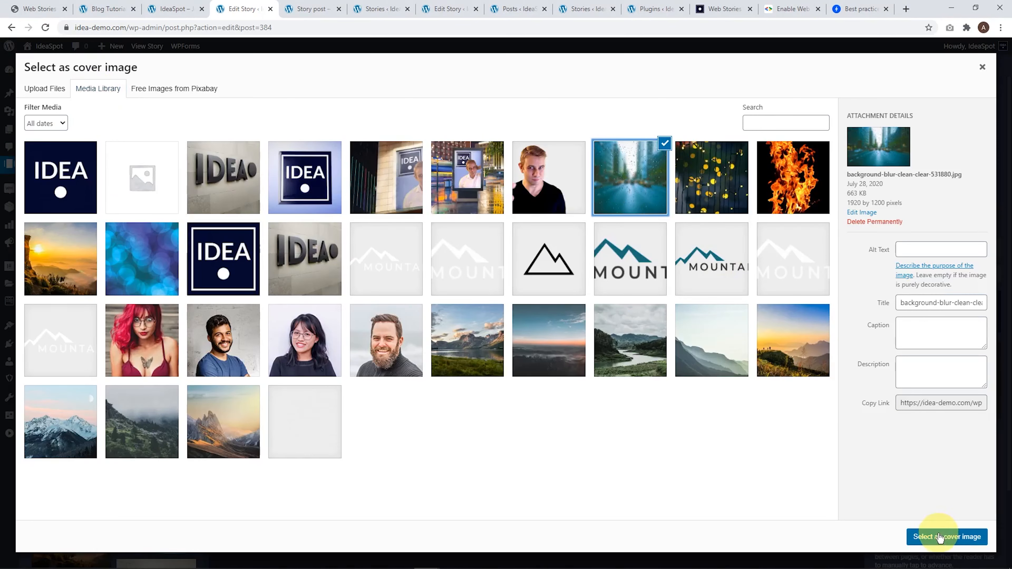
left_click(947, 537)
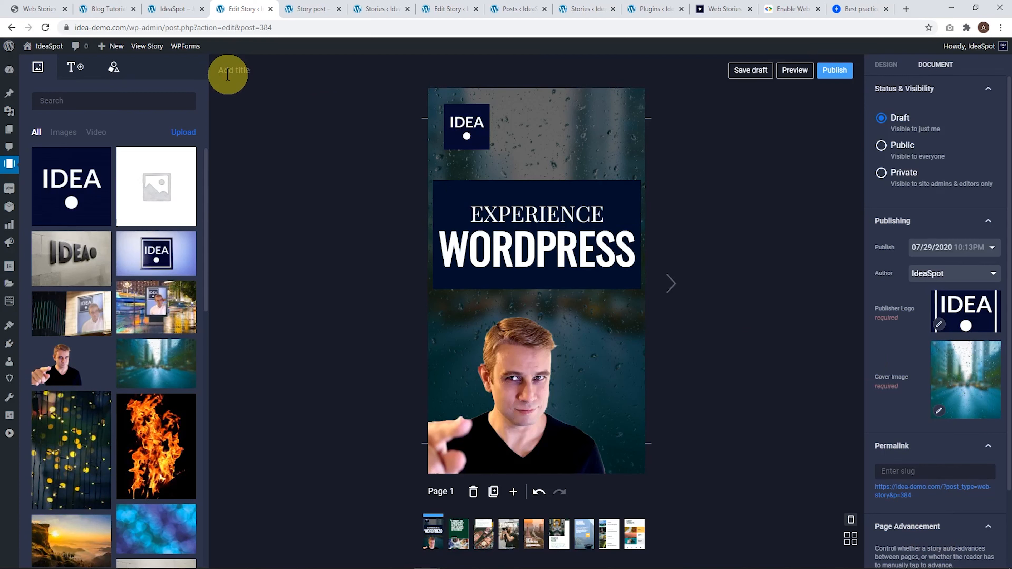
- Title the draft Demo Story, giving it the demo-story permalink
type("Demo Story")
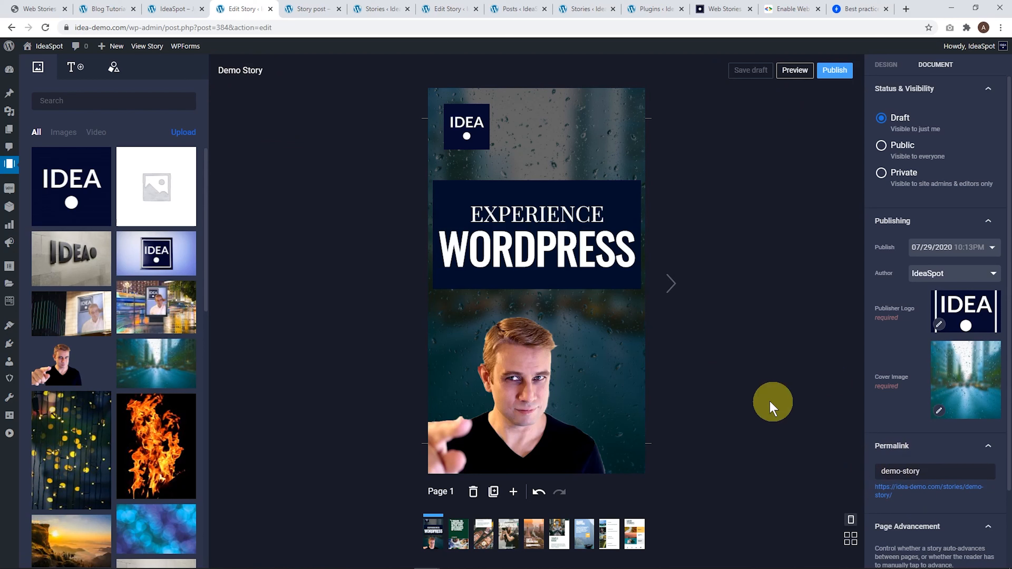
mouse_move(763, 407)
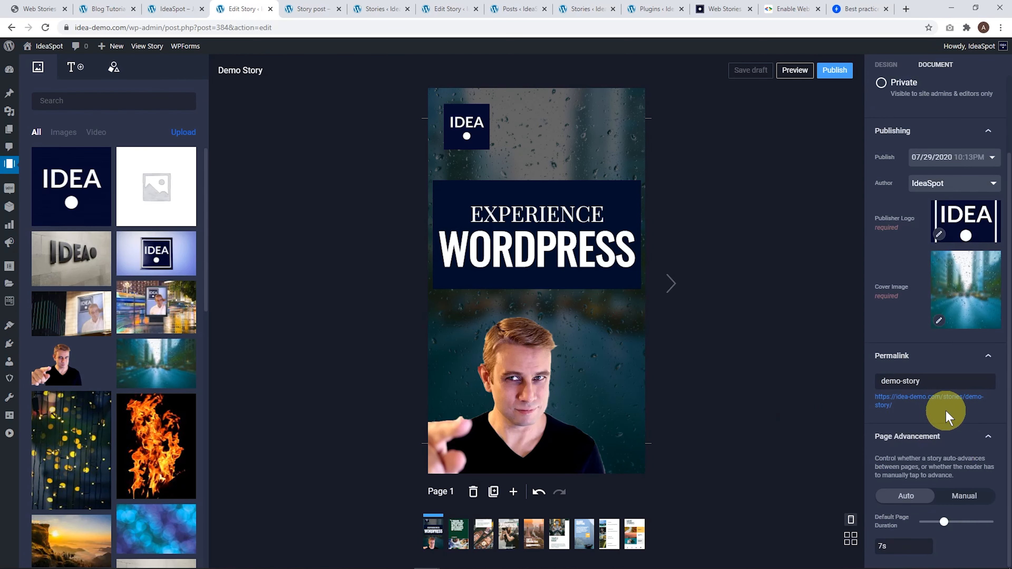
left_click(557, 217)
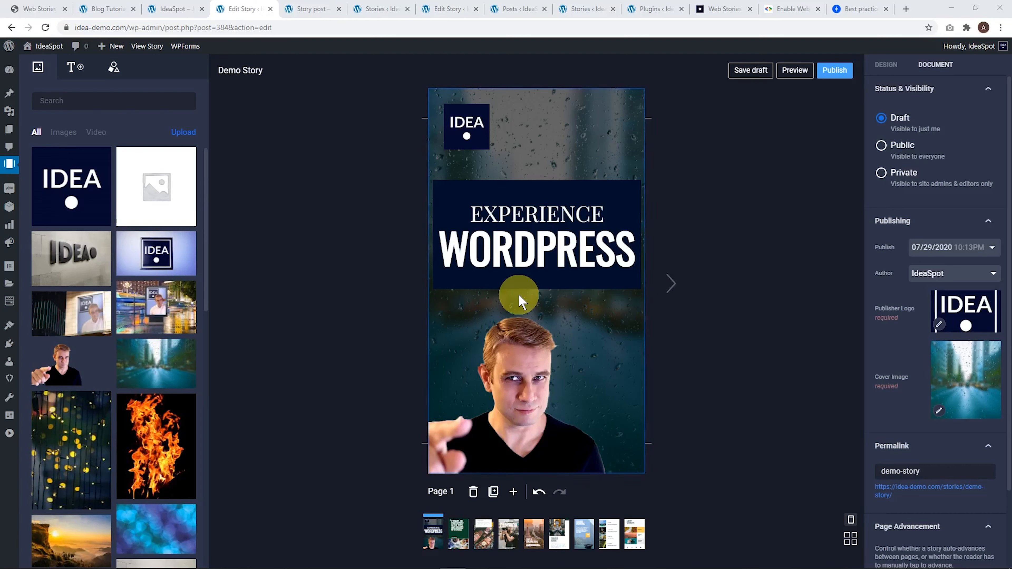
left_click(467, 128)
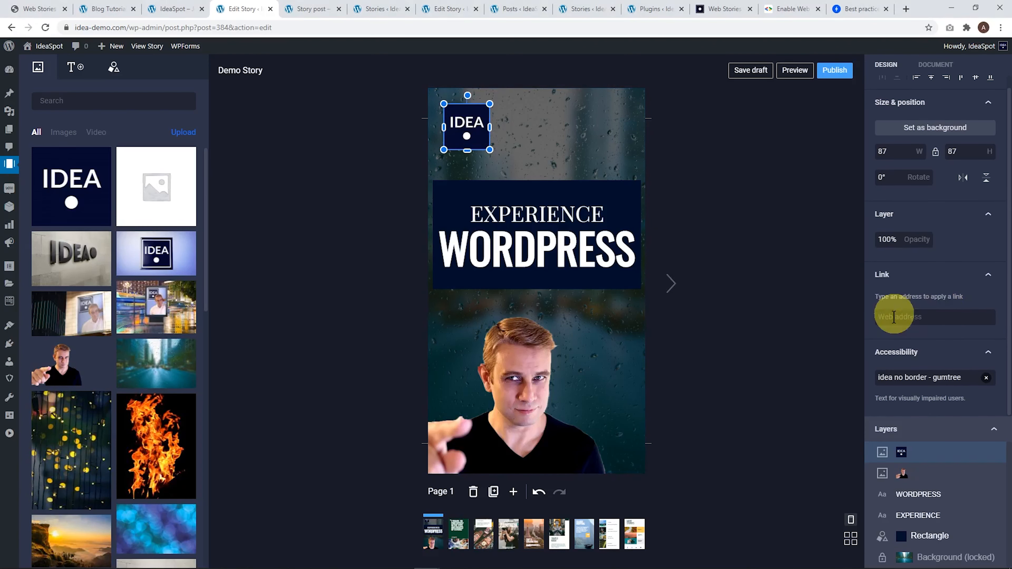
- Add a link to the IDEA logo and return to the Document settings for publishing
left_click(497, 217)
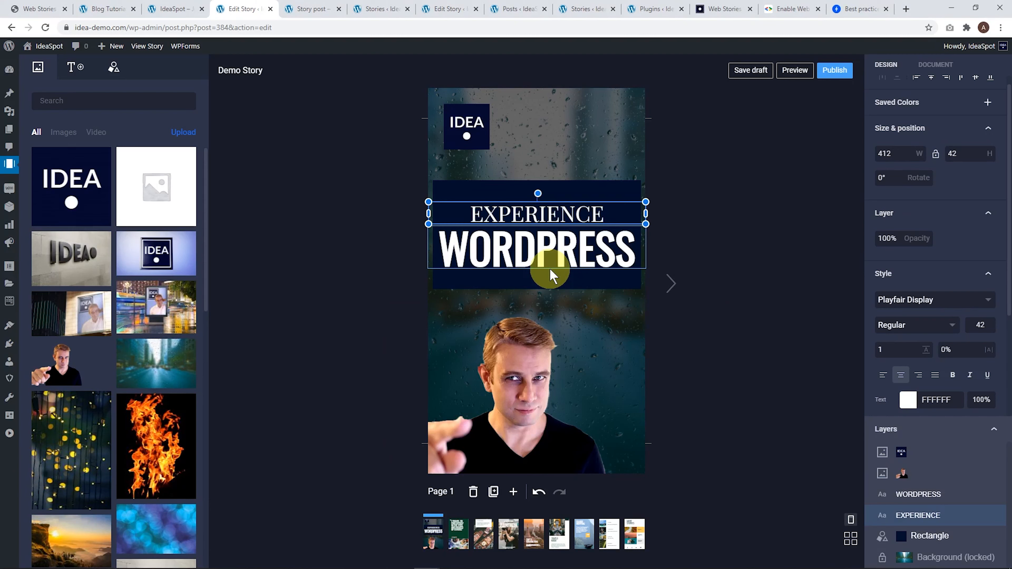
left_click(547, 375)
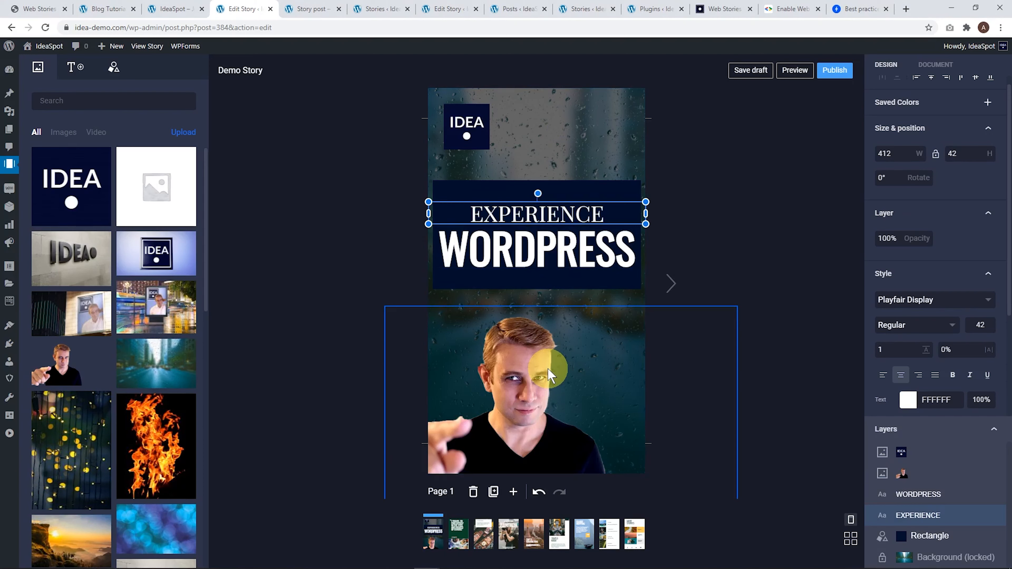
left_click(935, 64)
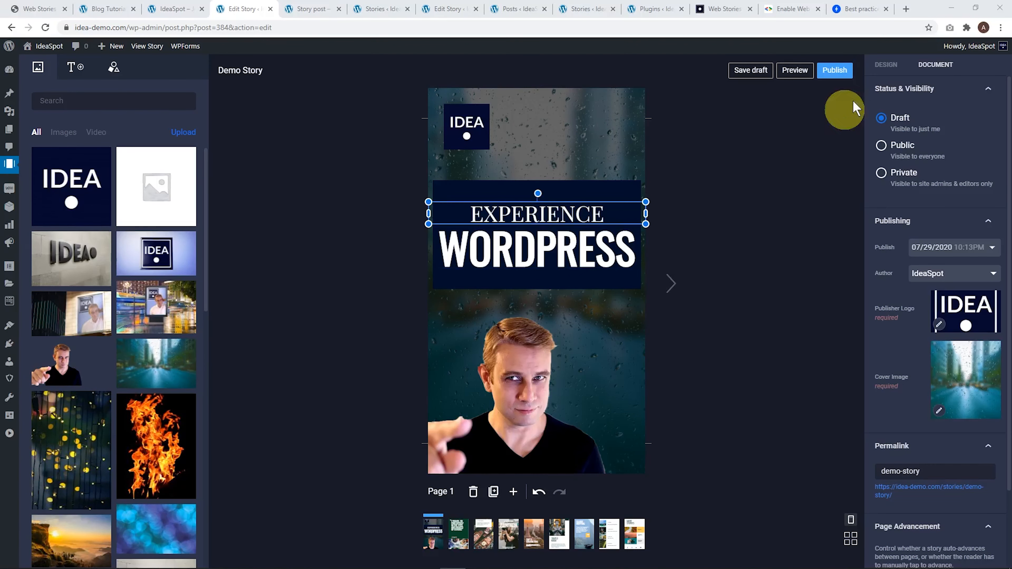
- Publish the Demo Story, view it live, then return to the Stories list
left_click(834, 70)
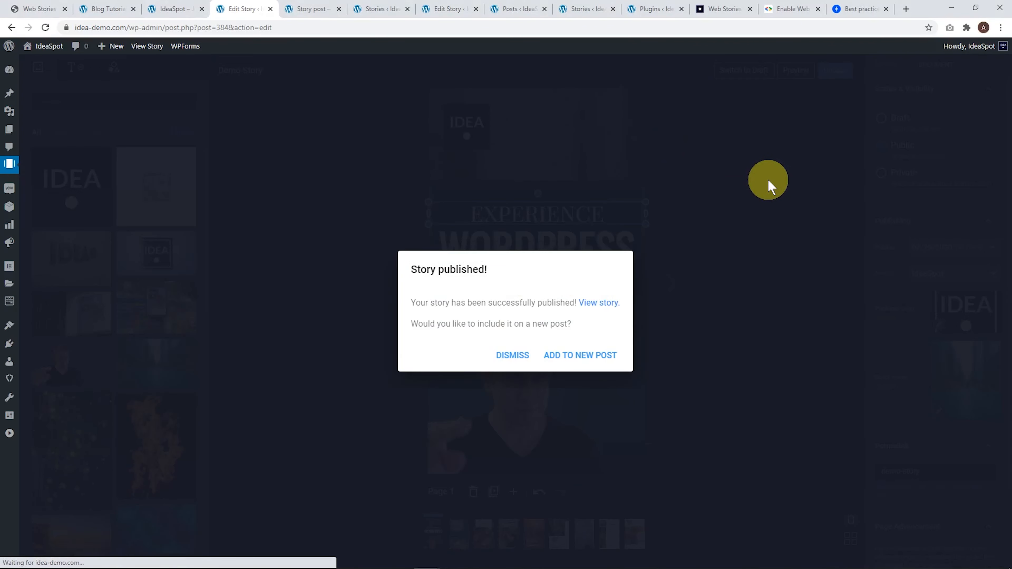
mouse_move(517, 326)
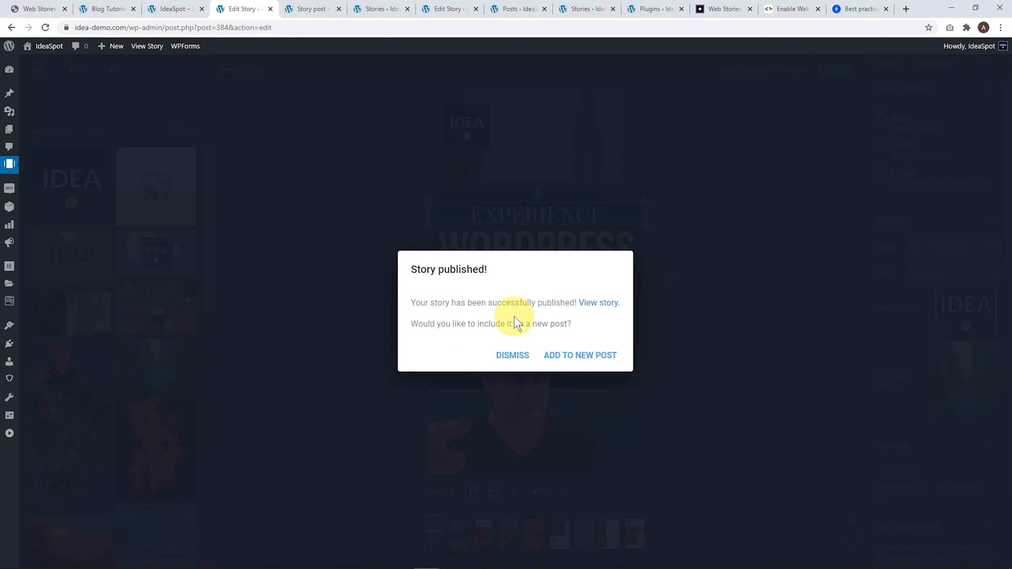
left_click(599, 303)
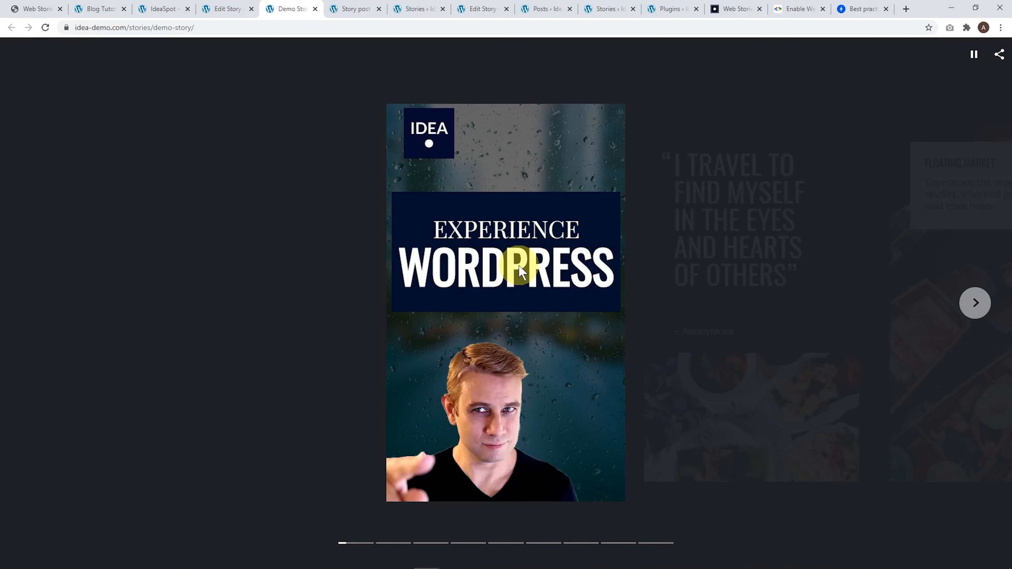
left_click(226, 9)
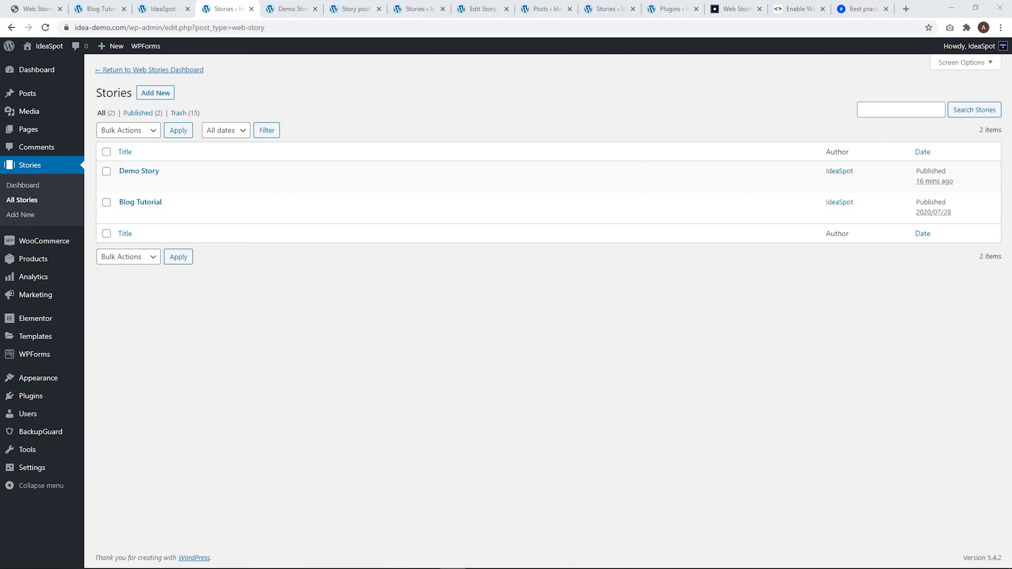
mouse_move(29, 165)
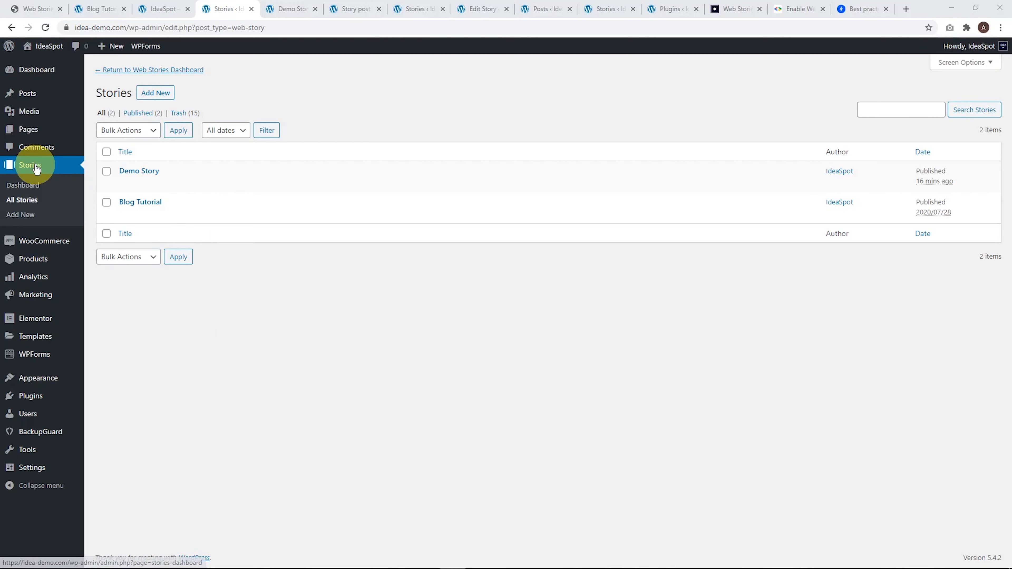
mouse_move(150, 174)
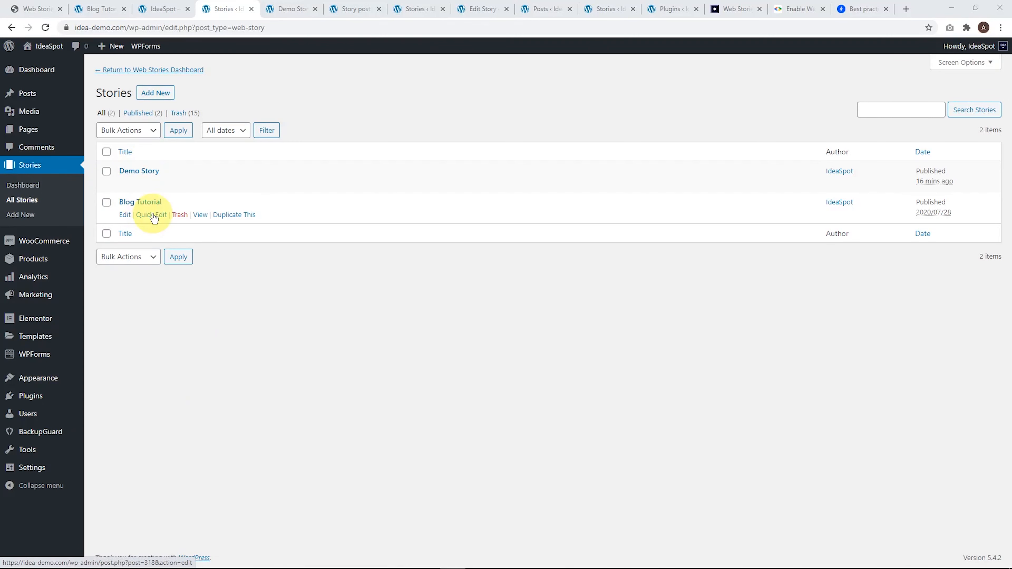
- Edit the Blog Tutorial story and select the JOIN NOW box on its final page
left_click(124, 215)
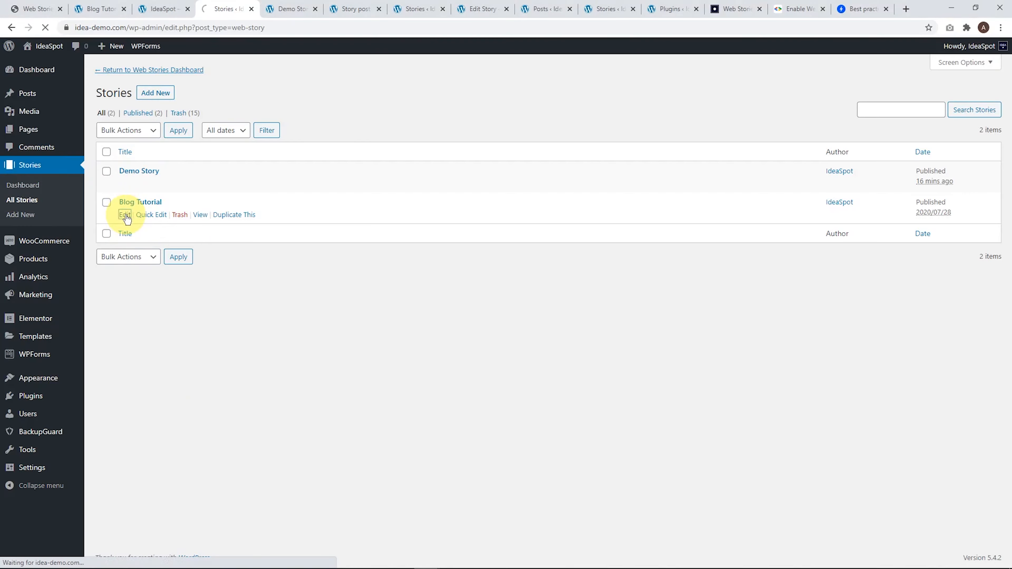
left_click(124, 215)
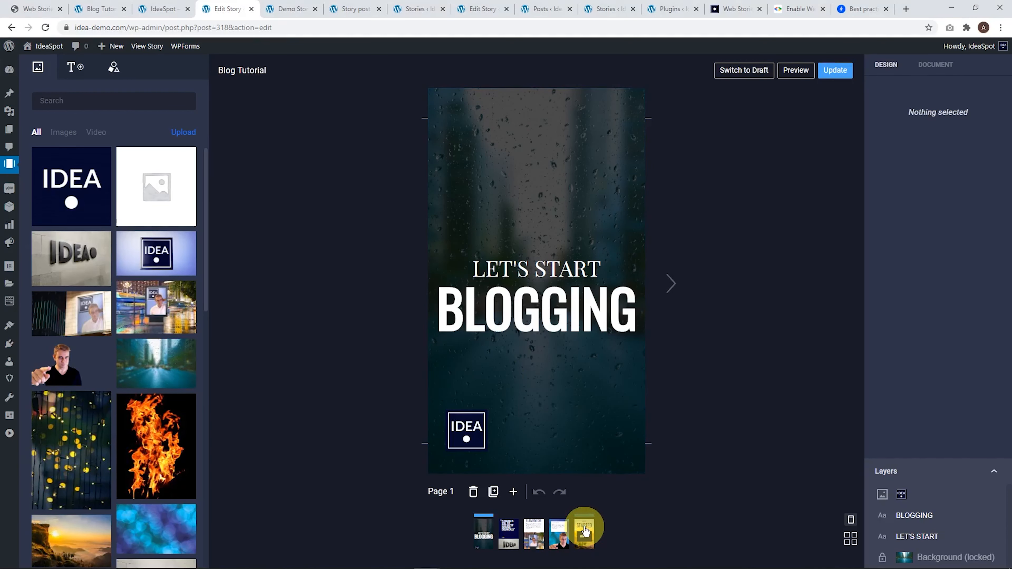
left_click(584, 532)
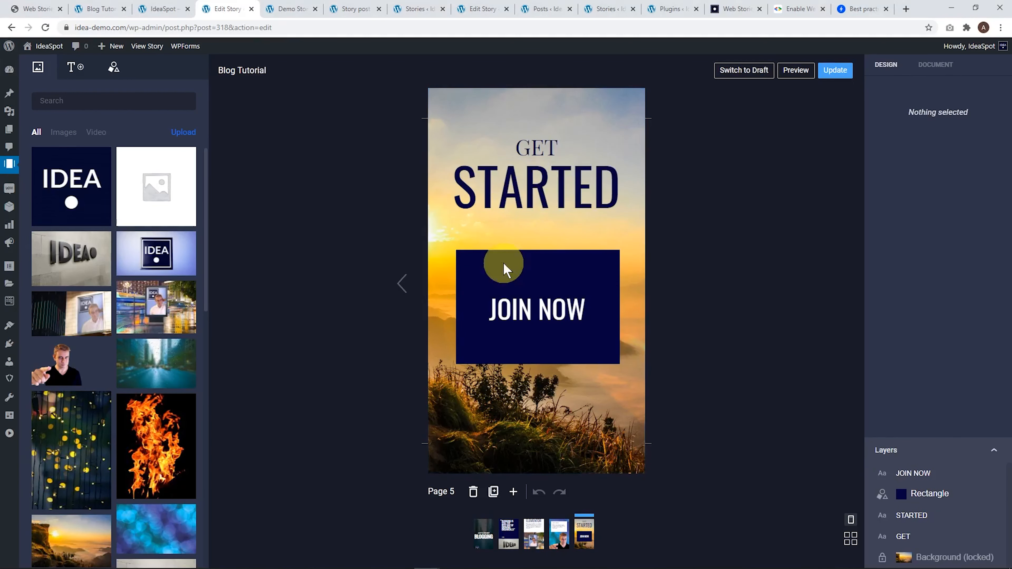
left_click(539, 311)
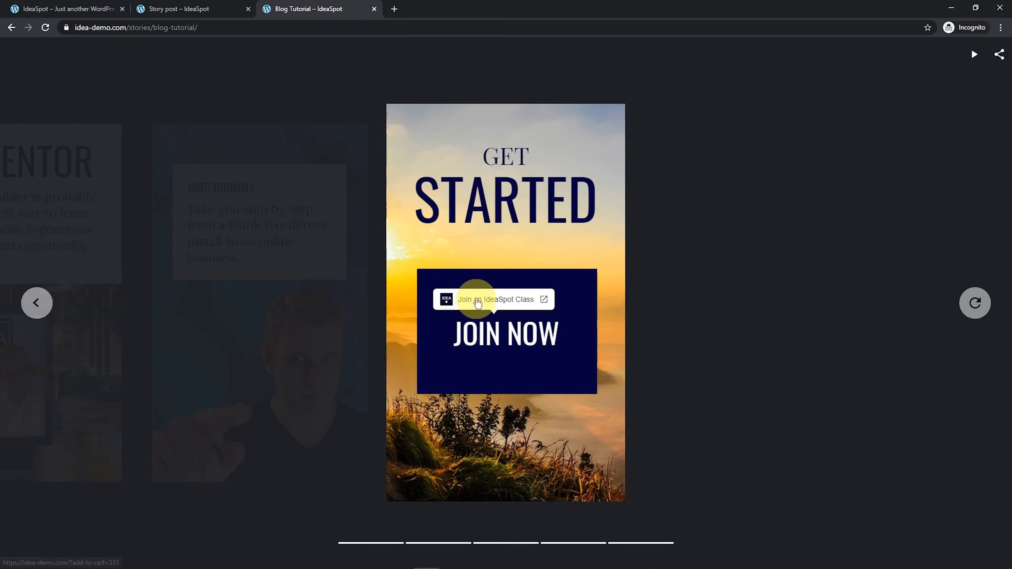
- Follow the JOIN NOW 'Join an IdeaSpot Class' link so the Web Design Class lands in the cart
left_click(476, 300)
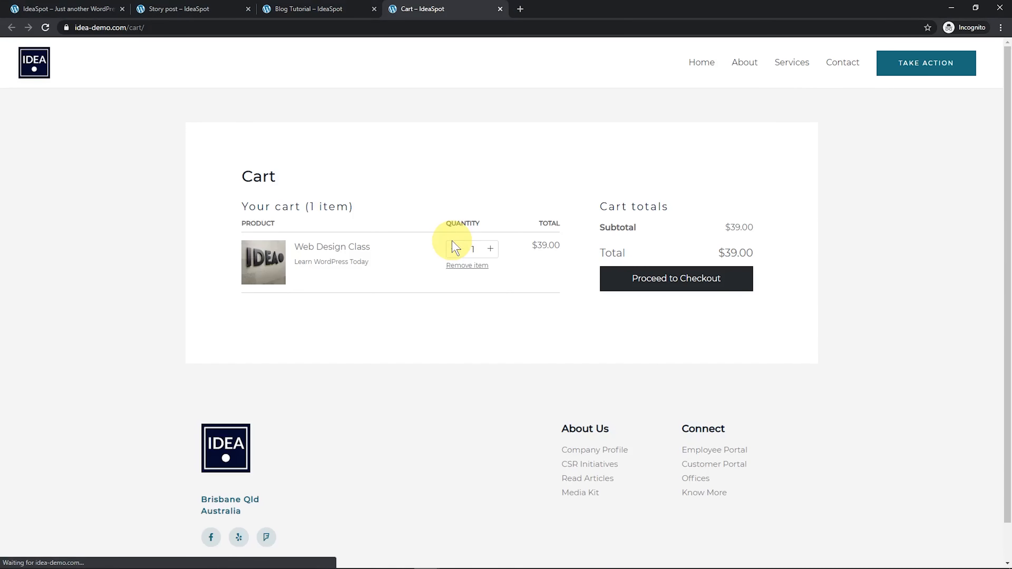
mouse_move(683, 283)
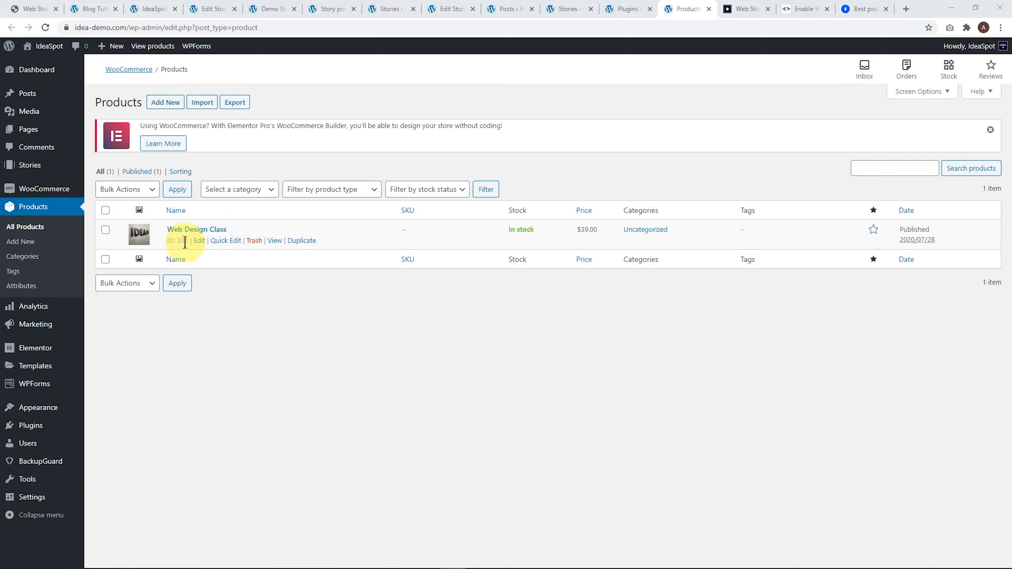
- Return from the WooCommerce Products list to the IdeaSpot add-to-cart link guide
left_click(747, 9)
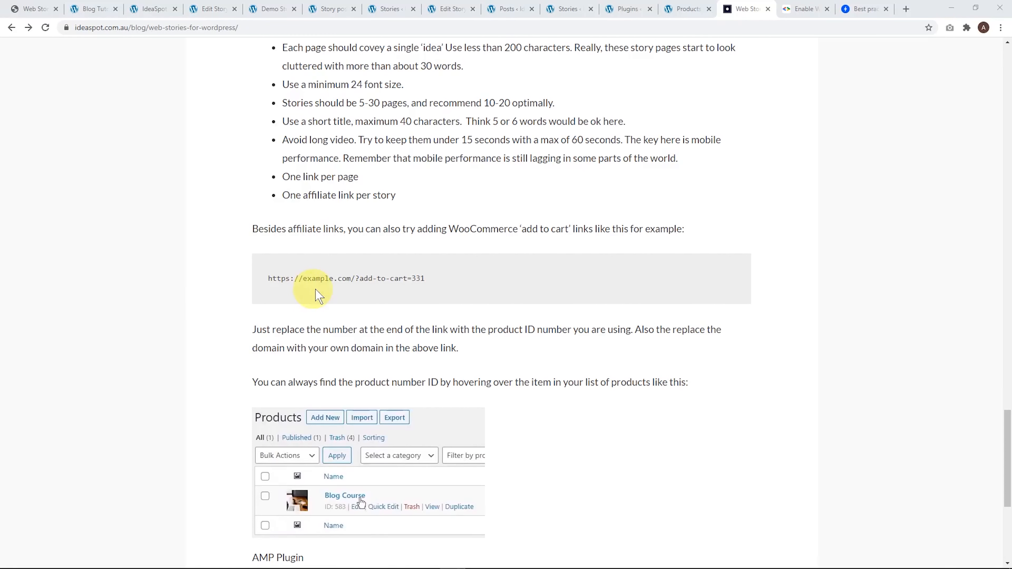
mouse_move(350, 287)
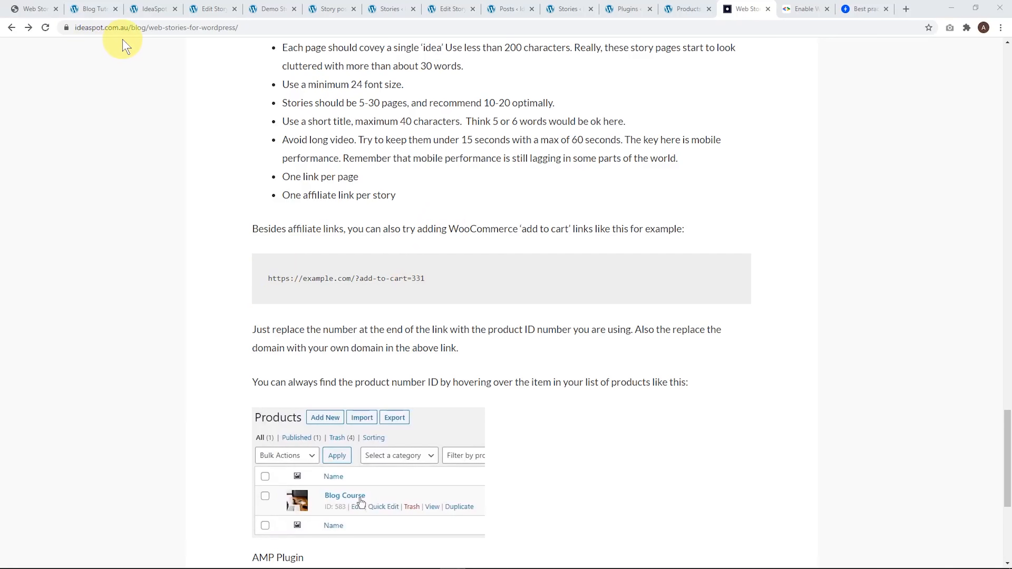
mouse_move(106, 41)
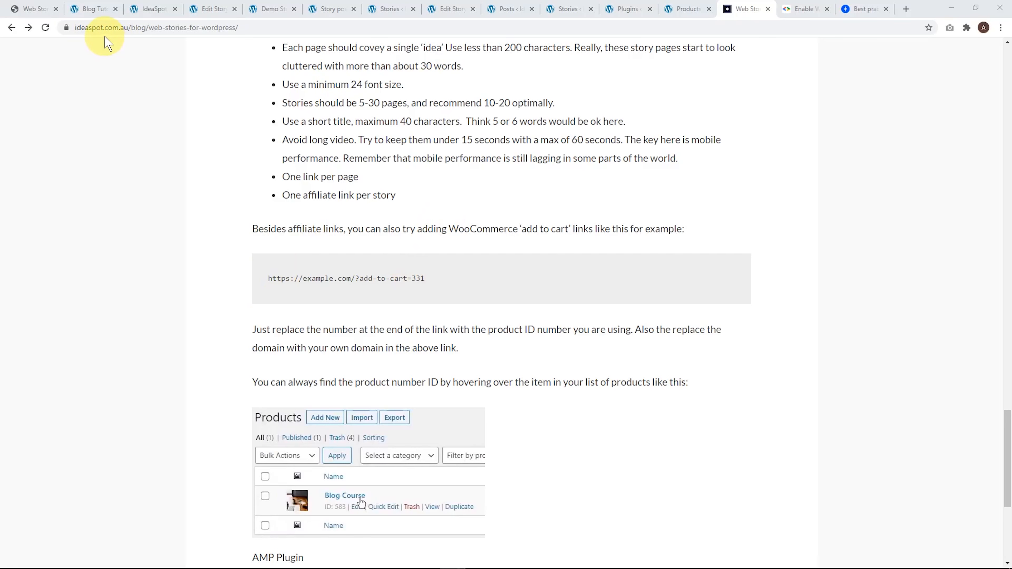
mouse_move(267, 278)
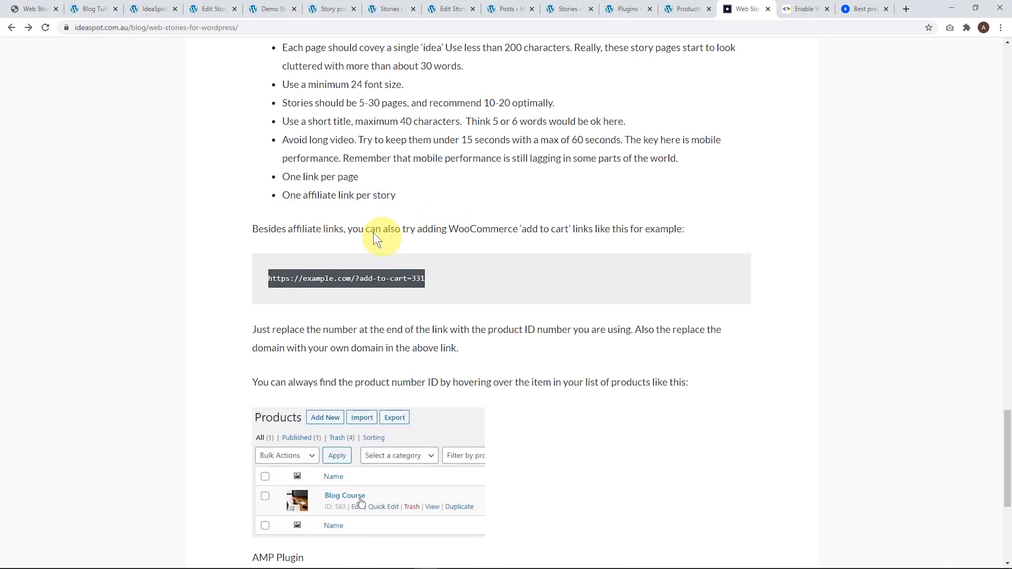
mouse_move(416, 279)
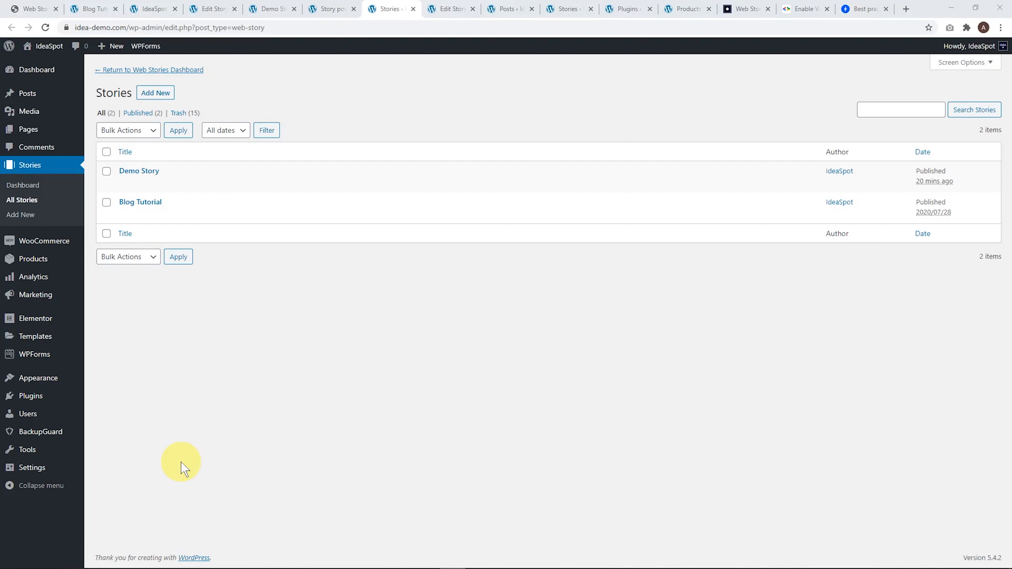
mouse_move(202, 388)
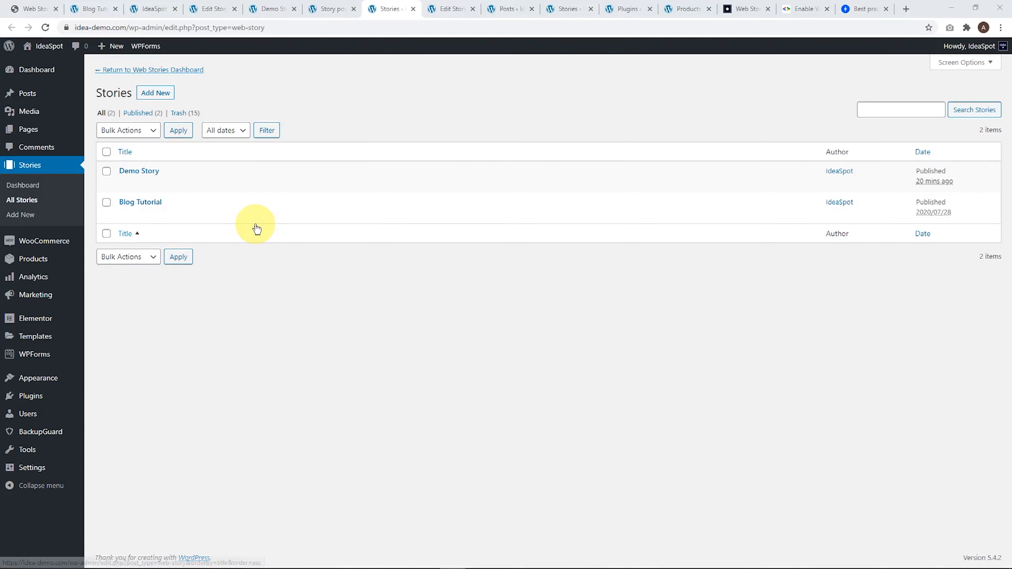
mouse_move(168, 205)
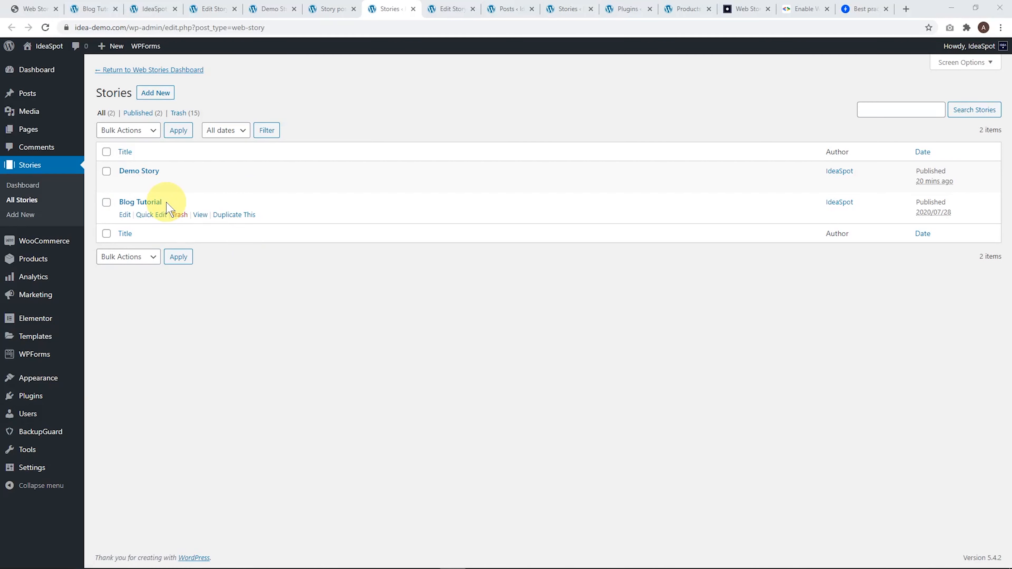
- Leave the Stories list and bring up the All Posts list
right_click(201, 215)
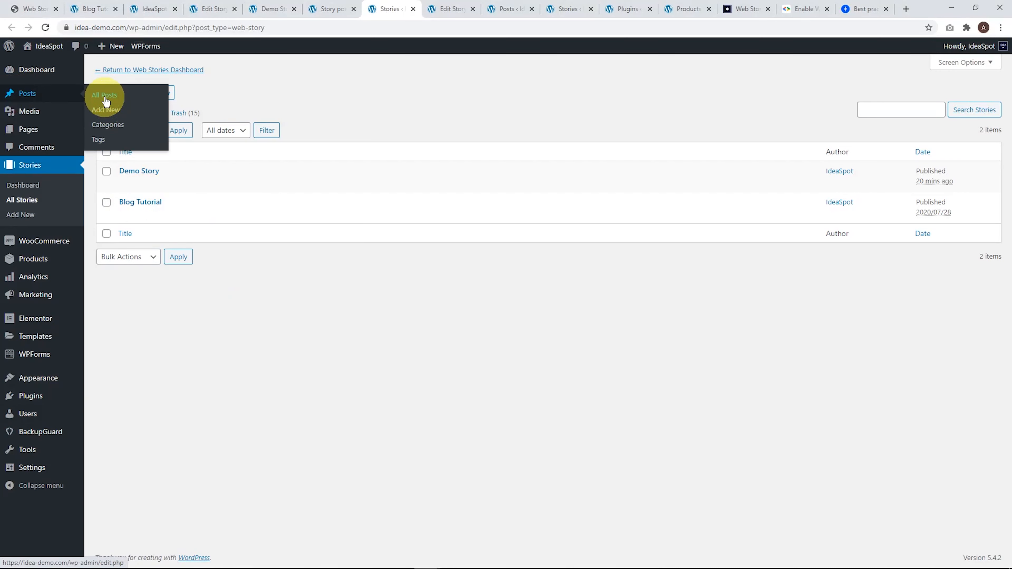
left_click(104, 95)
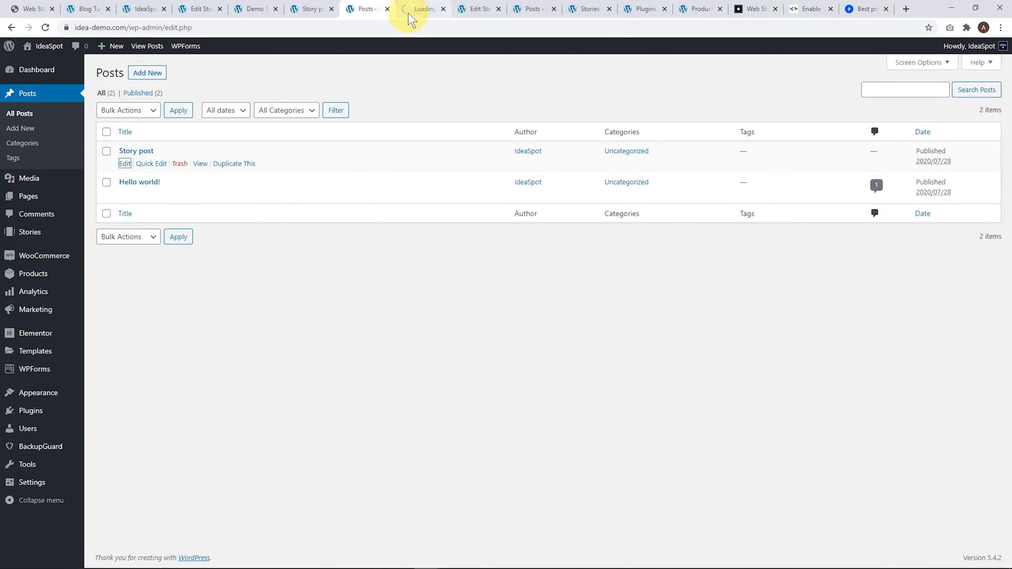
- Edit the Story post and insert a Web Story block below the bullets
left_click(124, 164)
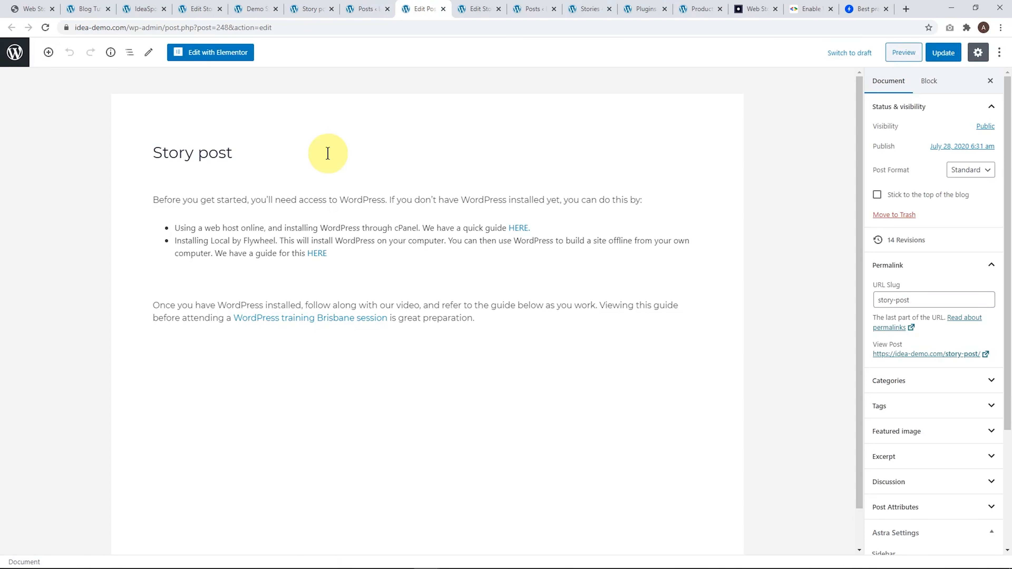
left_click(416, 265)
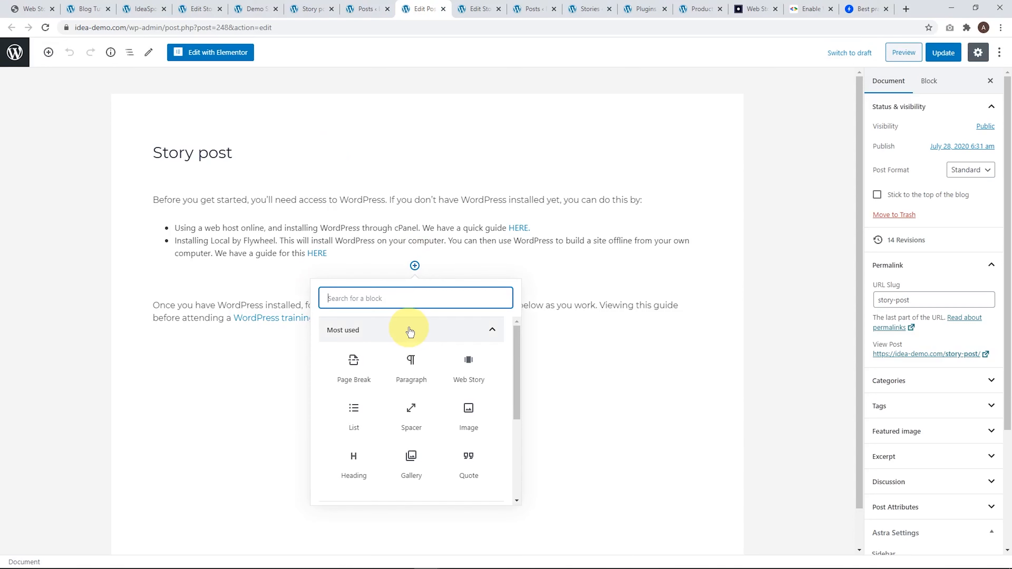
type("web")
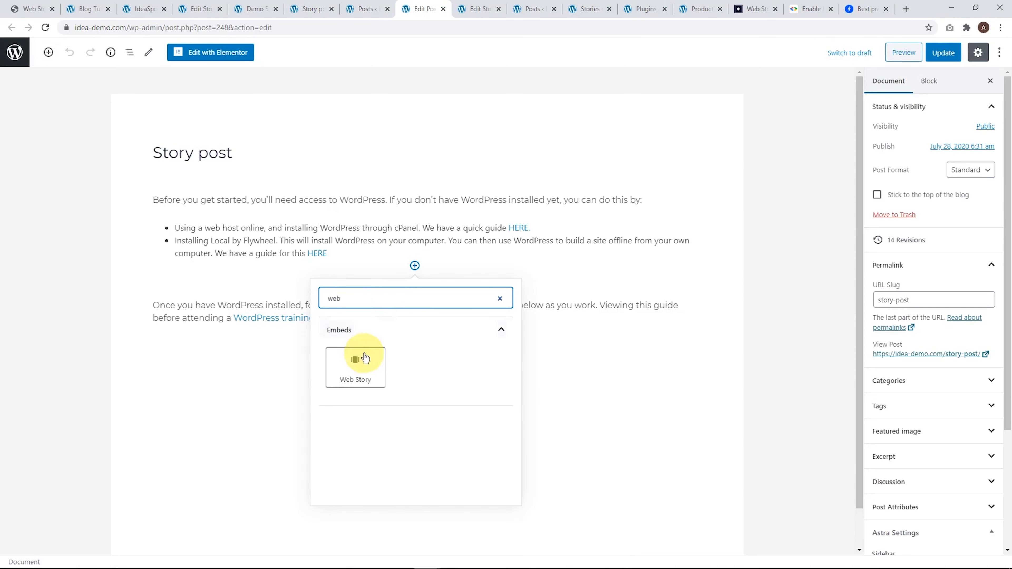
left_click(356, 367)
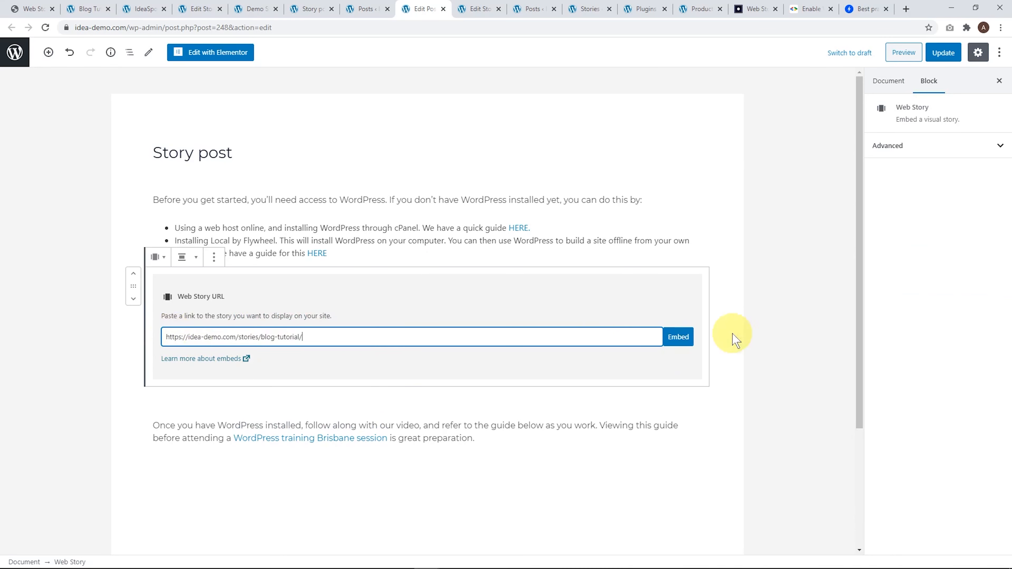
- Embed the Blog Tutorial story from its address, centre it, and update the post
left_click(678, 337)
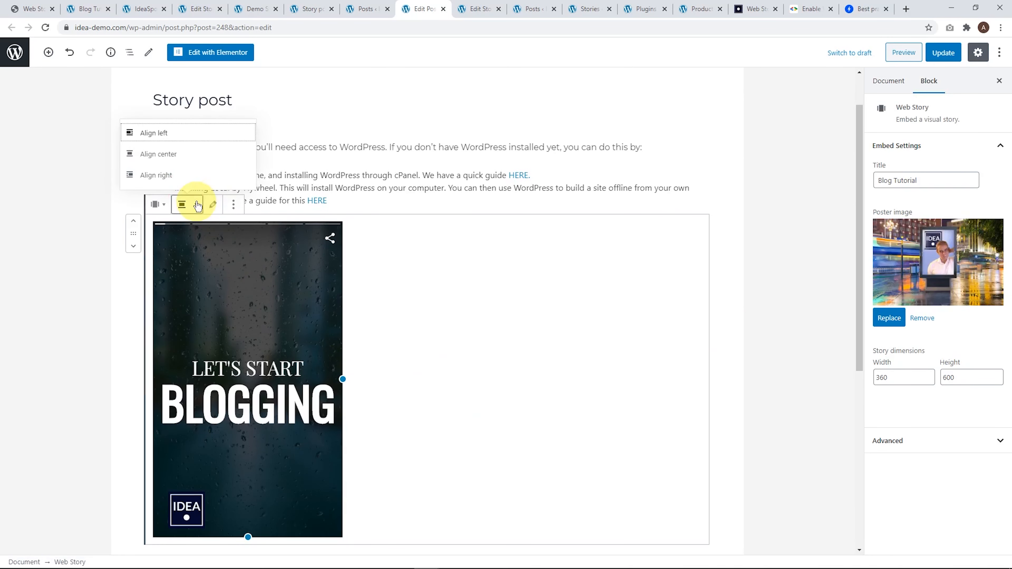
left_click(158, 154)
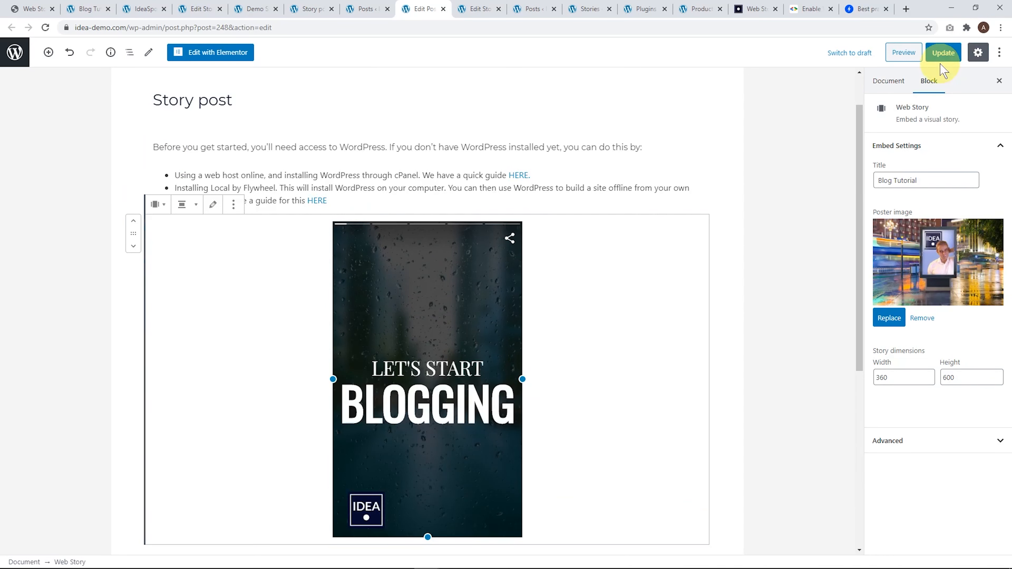
left_click(944, 53)
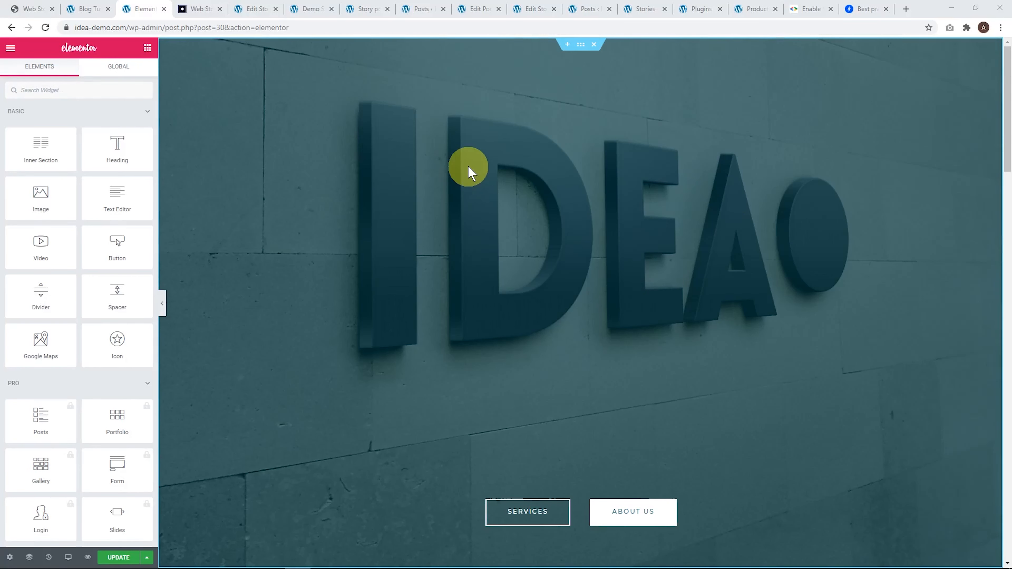
- Add a new empty section above the category tiles and find the HTML widget
scroll("down", 3)
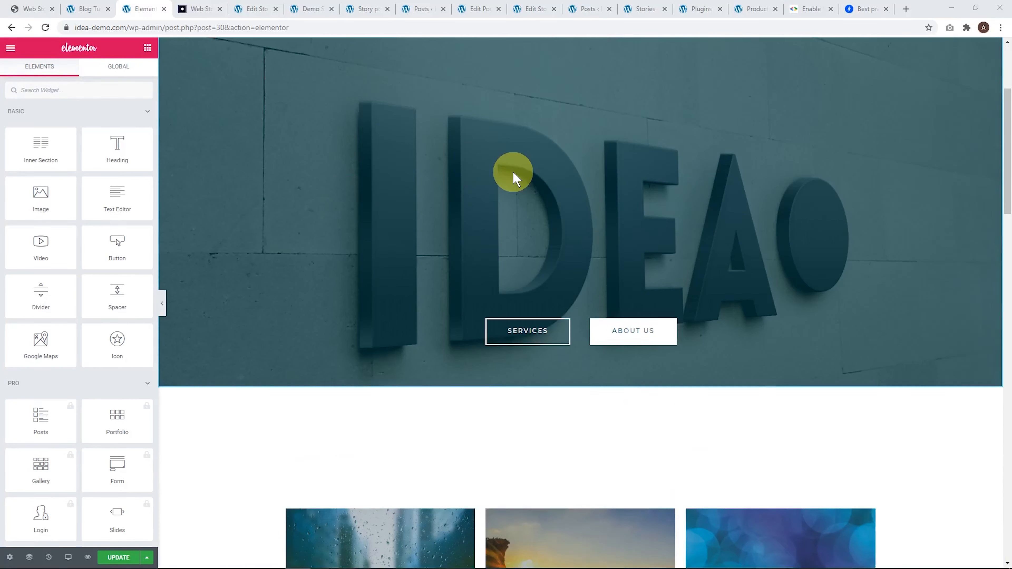
scroll("down", 3)
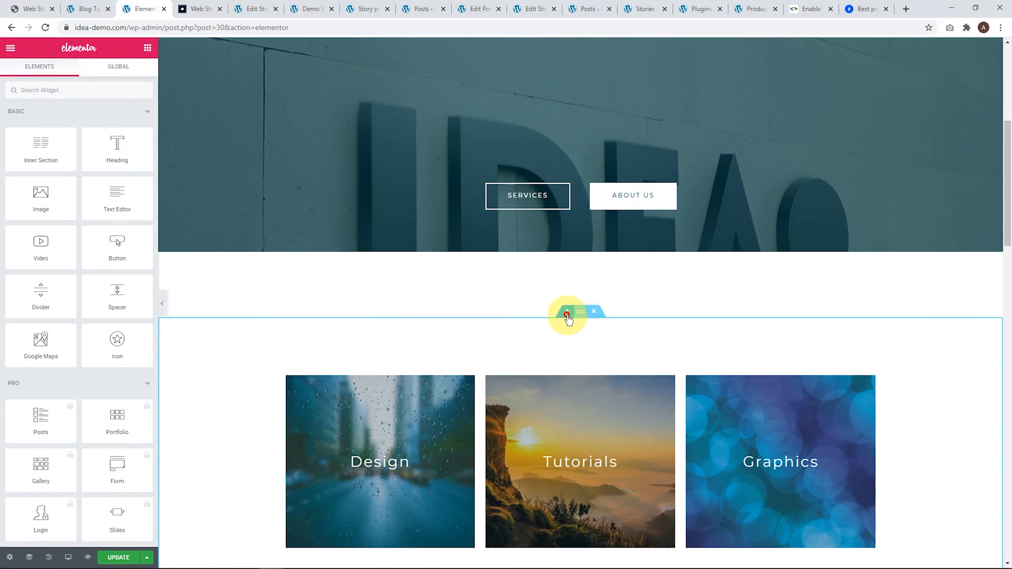
left_click(567, 314)
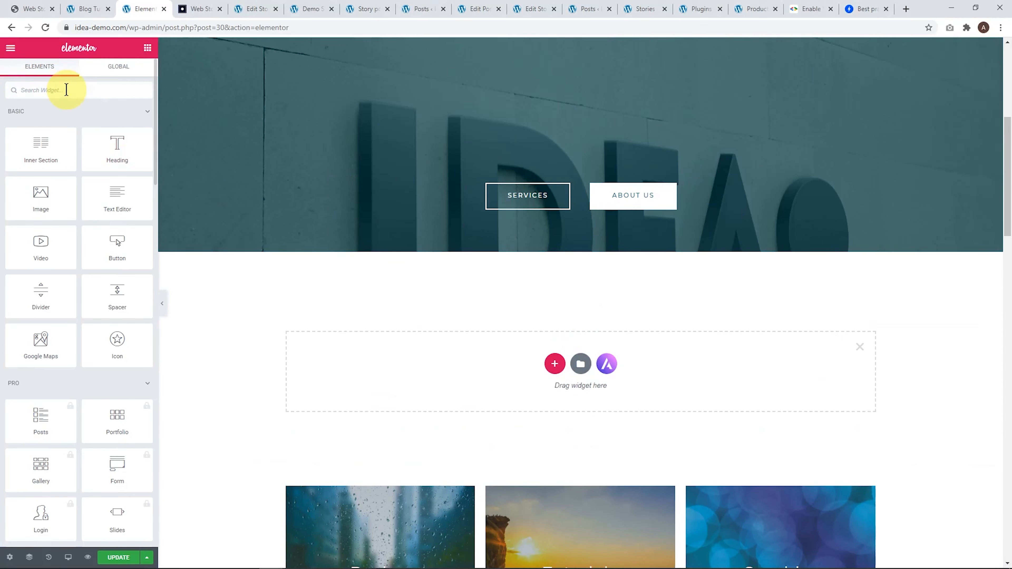
type("ht")
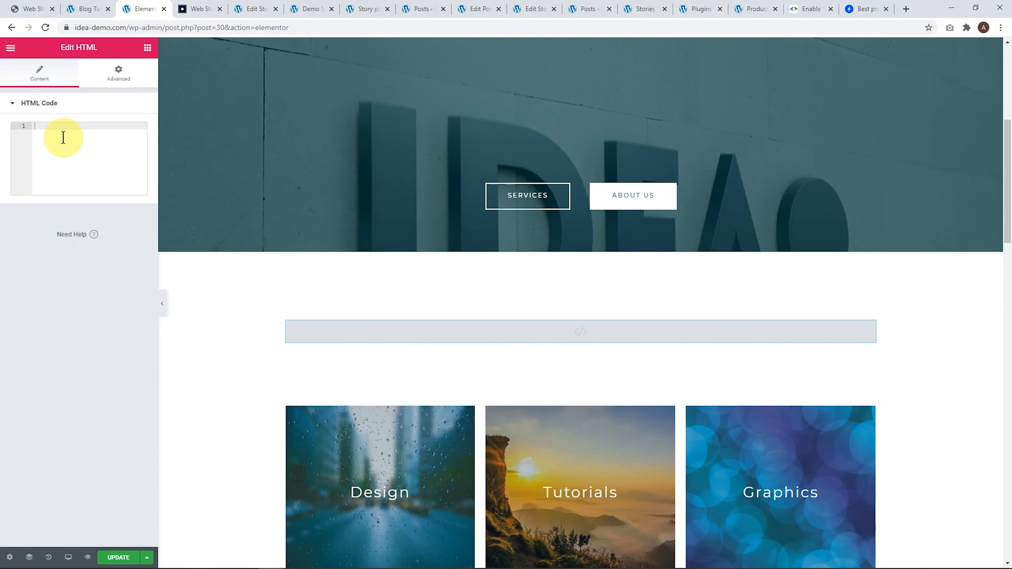
- Paste an iframe (height 550px, width auto) embedding idea-demo.com/stories/blog-tutorial/
type("<iframe height=\"550px\" width=\"auto\" src=\"https://idea-demo.com/stories/blog-tutorial/\"></iframe>")
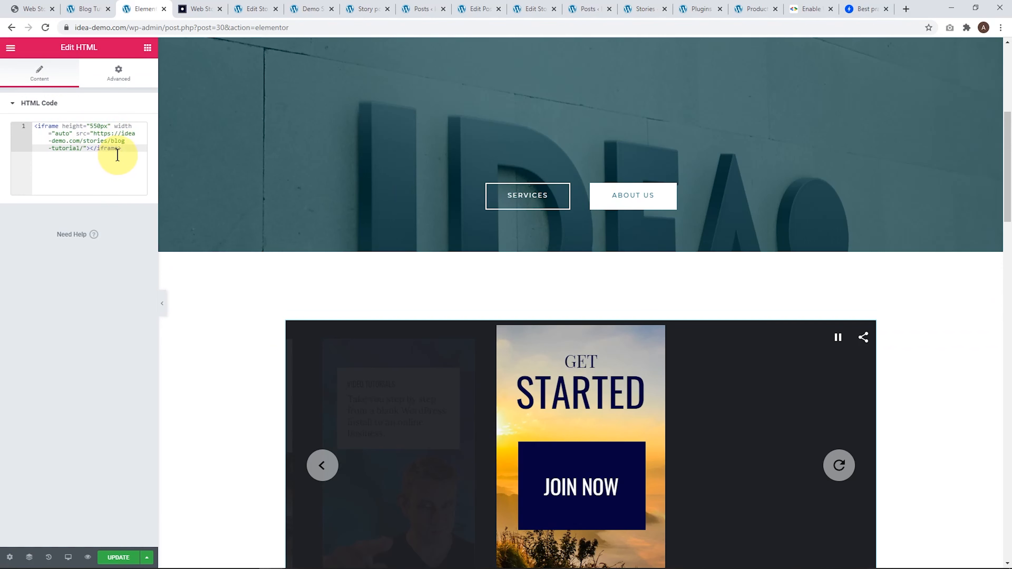
scroll("down", 3)
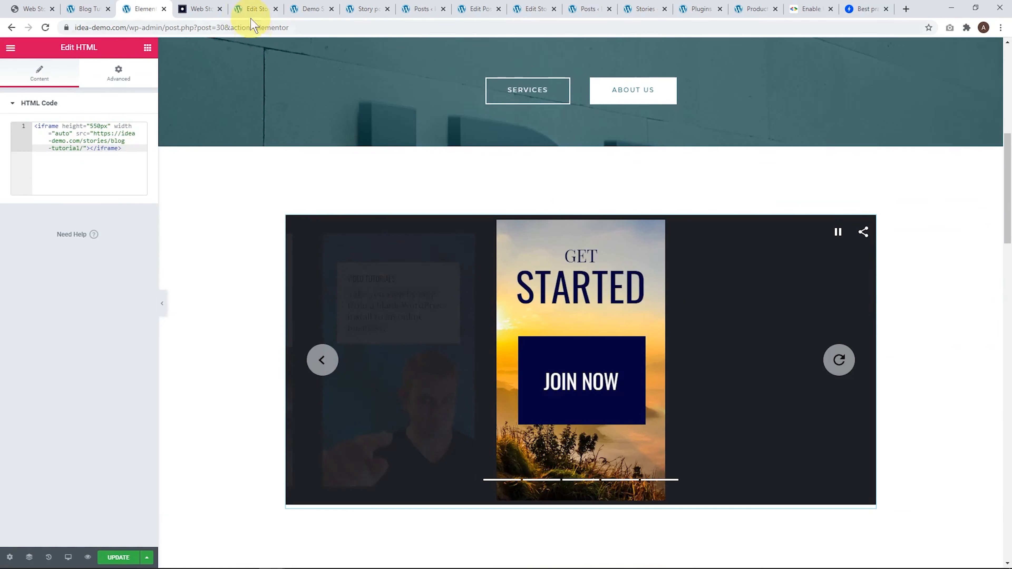
left_click(199, 8)
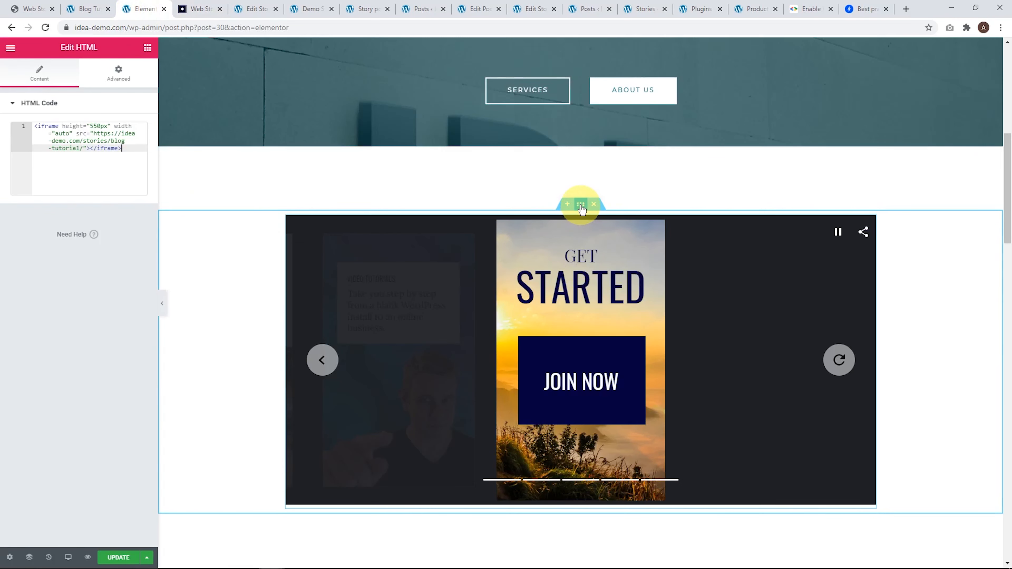
- Set the story section's Content Width from Boxed to Full Width
left_click(581, 204)
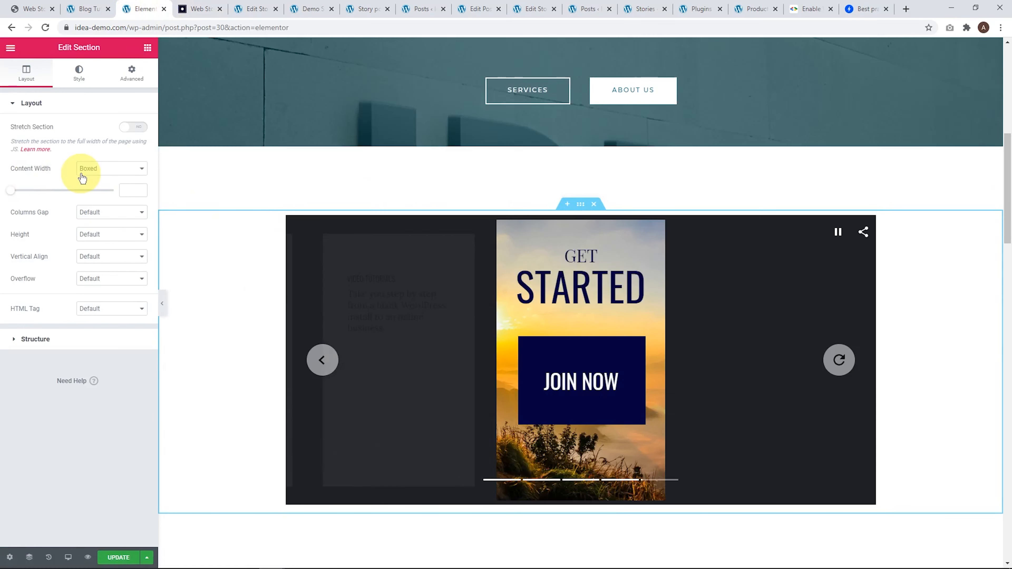
left_click(112, 169)
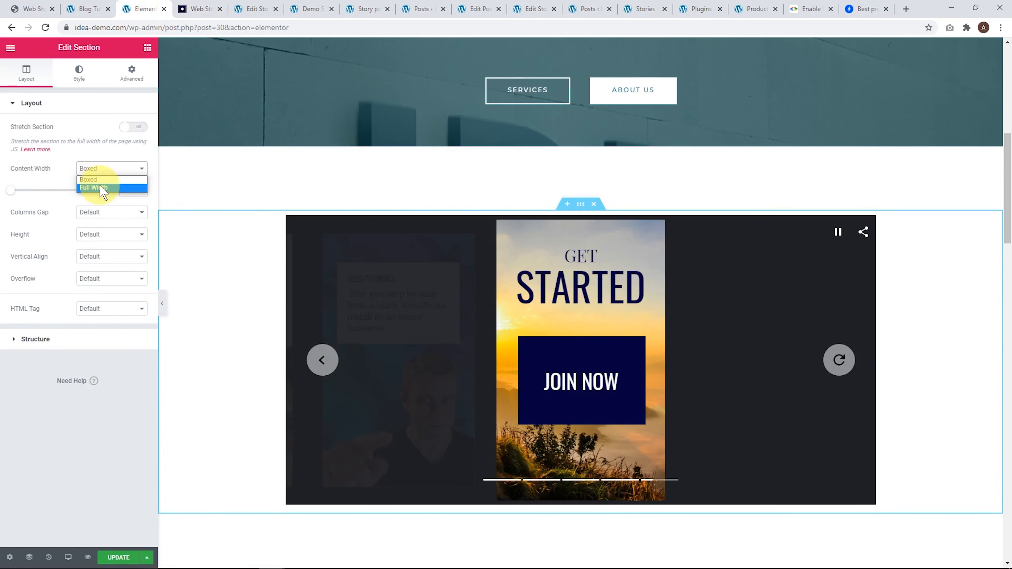
left_click(93, 188)
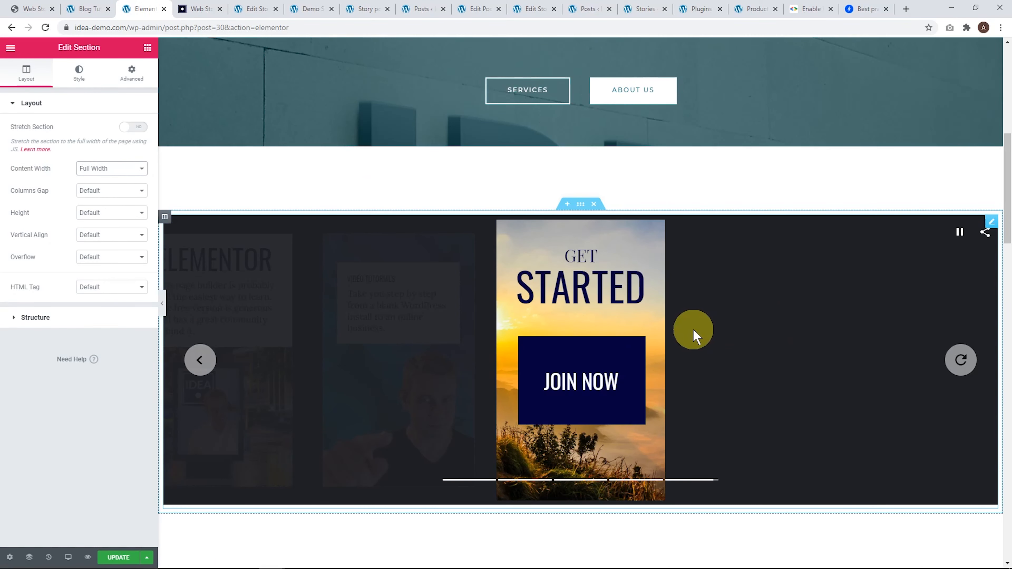
left_click(201, 8)
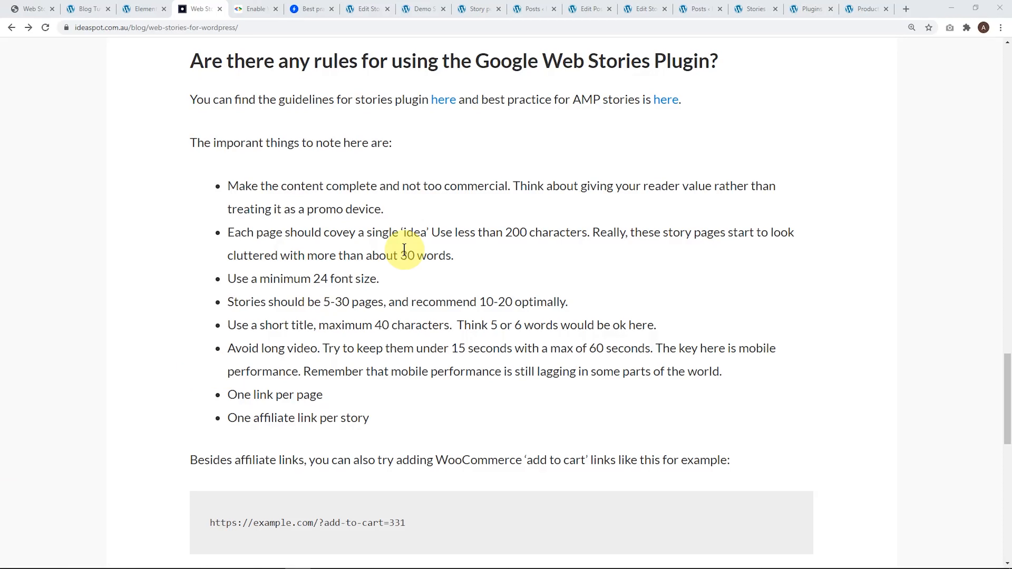
mouse_move(289, 121)
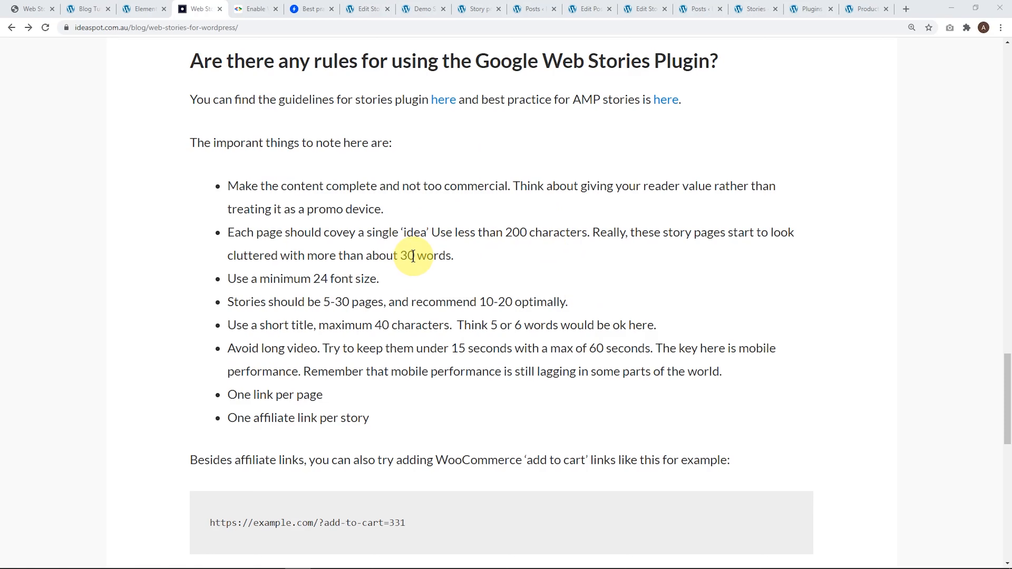
mouse_move(307, 285)
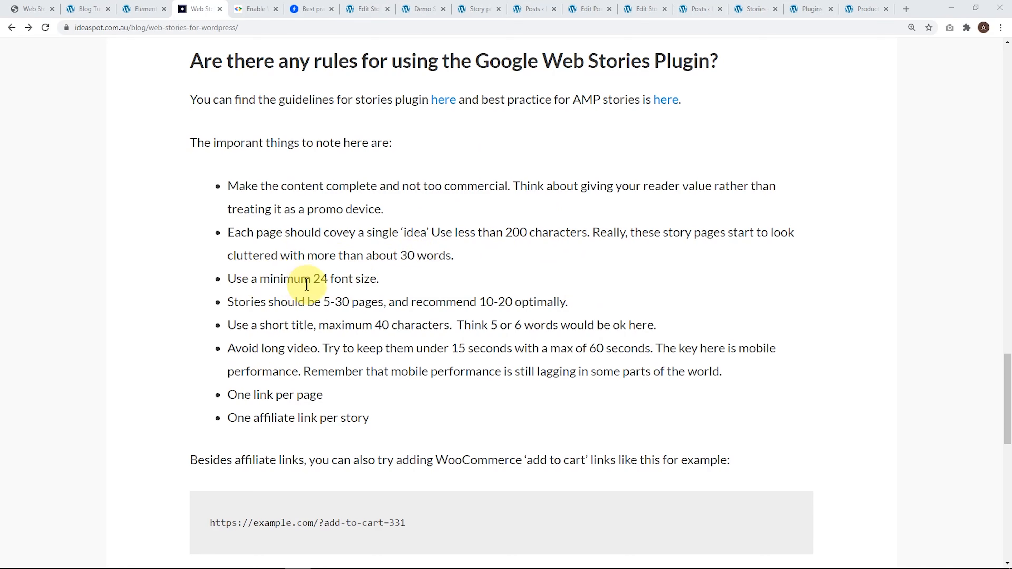
mouse_move(347, 318)
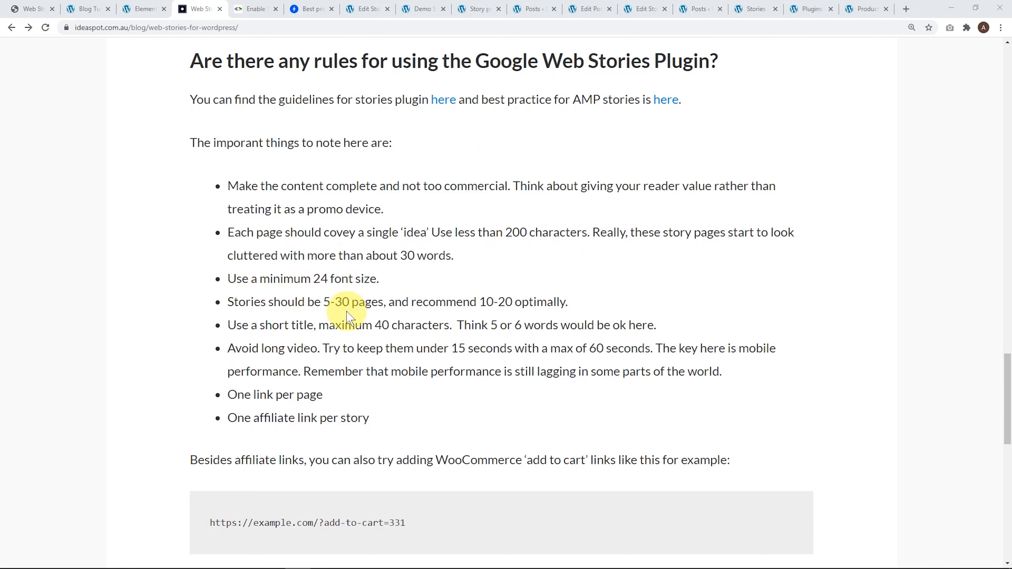
mouse_move(508, 294)
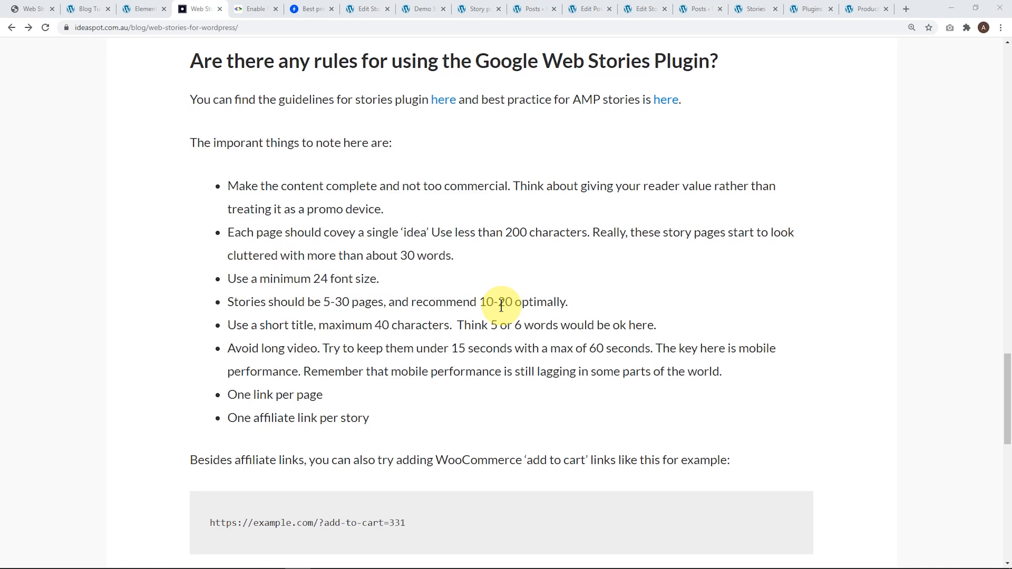
mouse_move(295, 352)
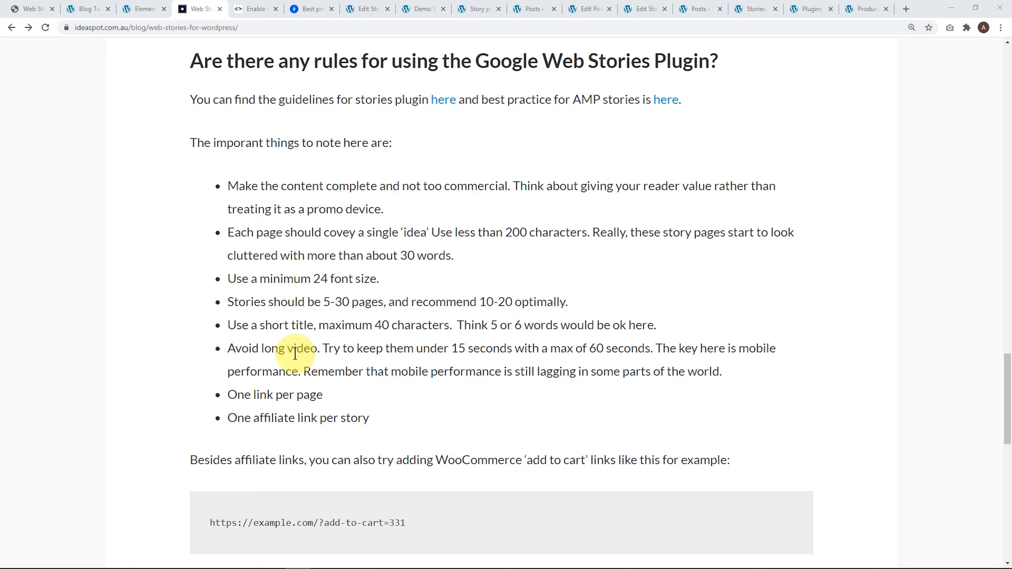
mouse_move(458, 364)
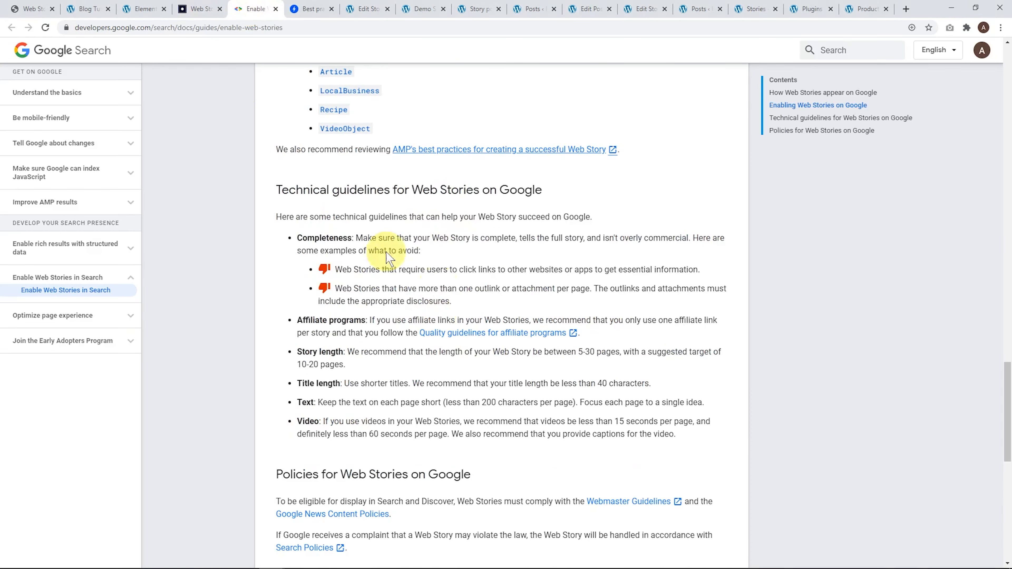
- Review AMP text best practices and Google's Web Stories guidelines, then return to the blog's rules list
left_click(313, 9)
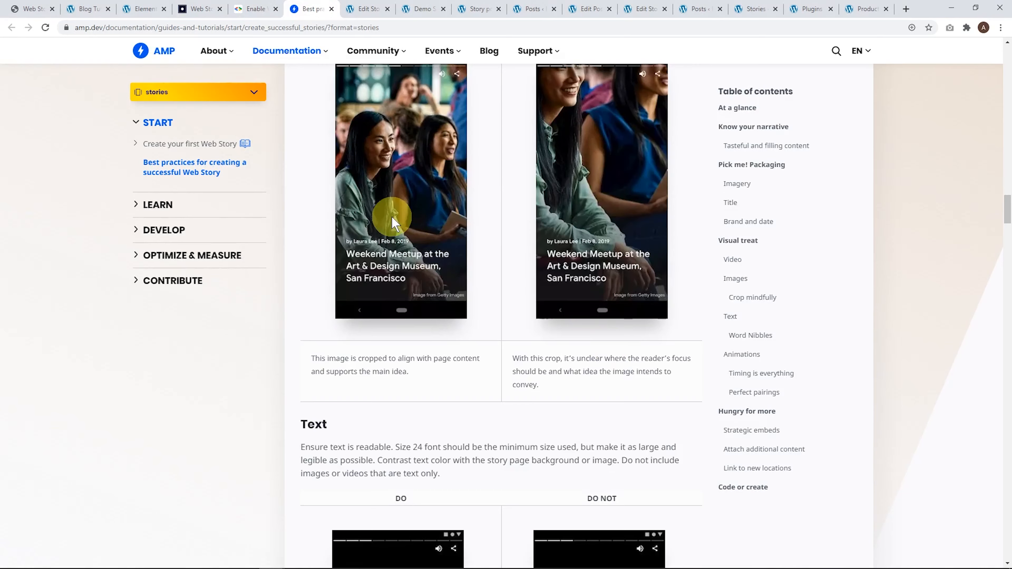
scroll("down", 3)
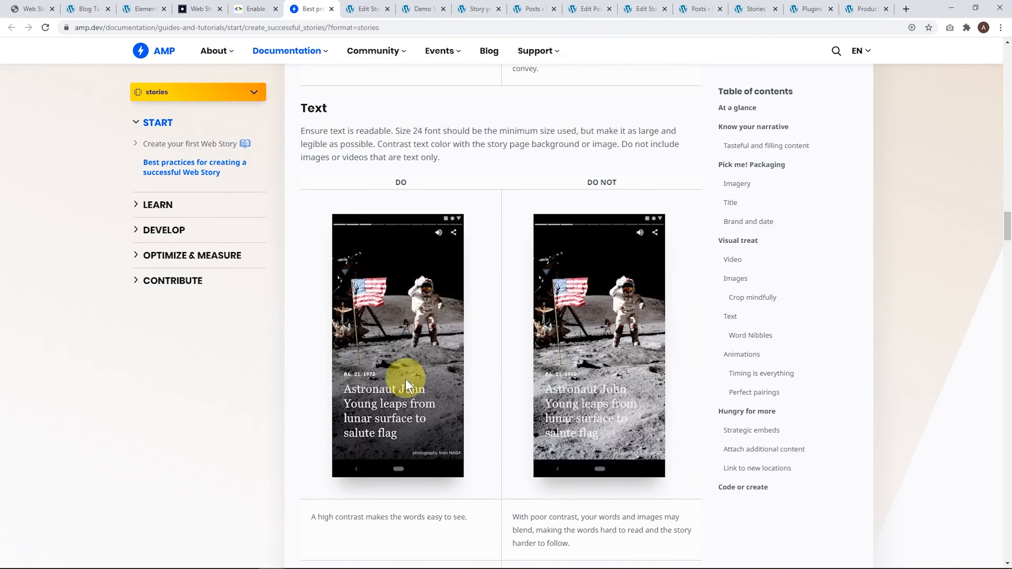
left_click(253, 9)
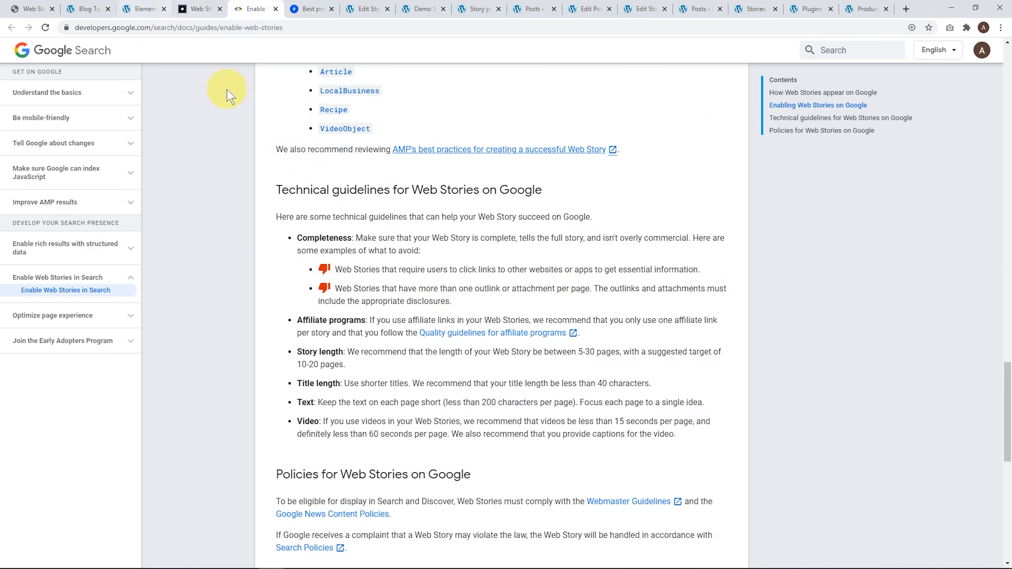
left_click(198, 8)
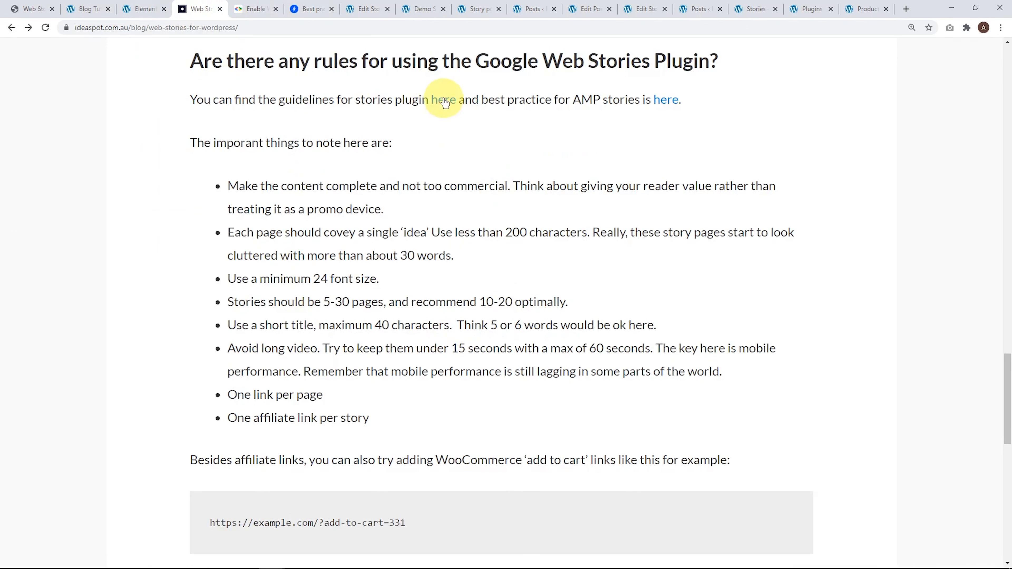
mouse_move(624, 221)
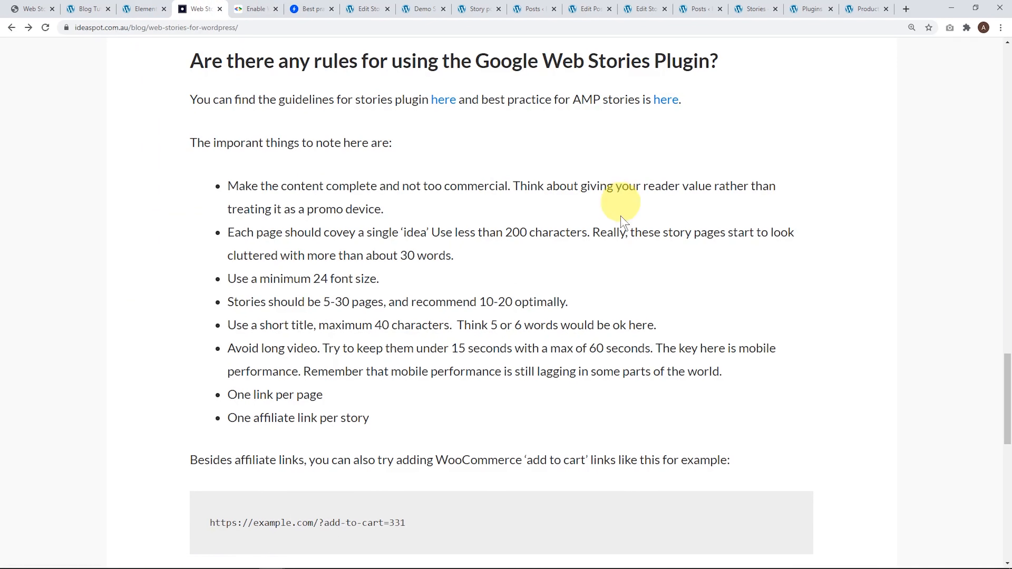